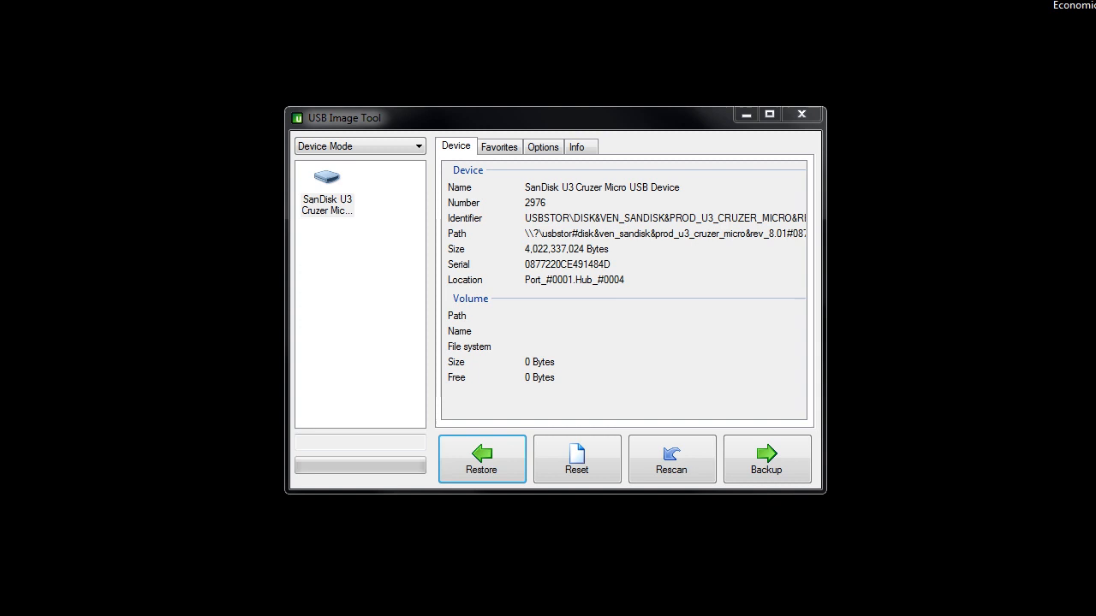
mouse_move(666, 563)
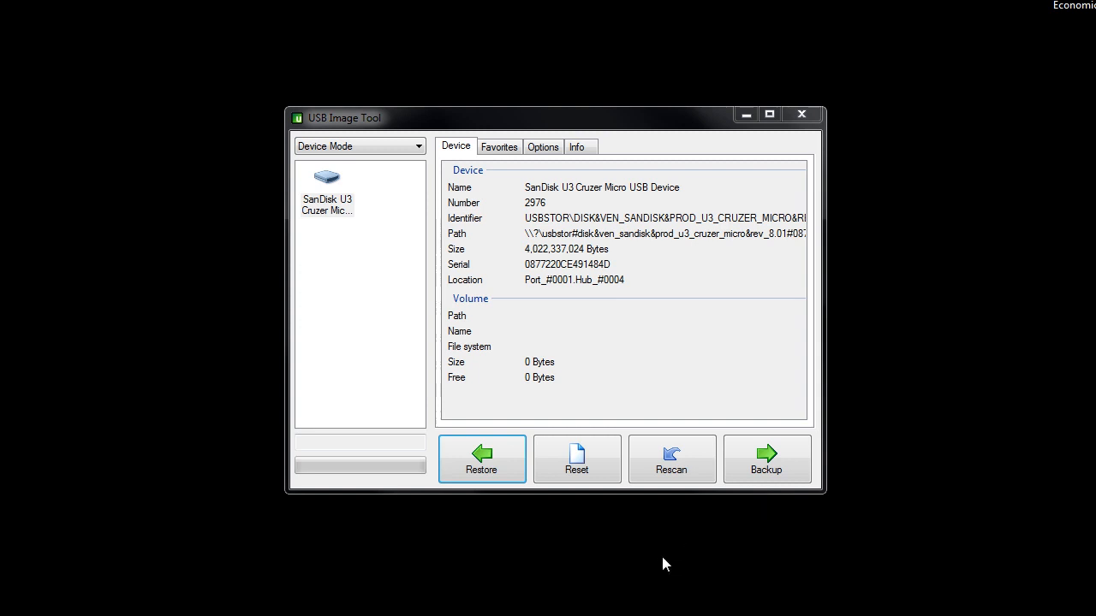
mouse_move(623, 130)
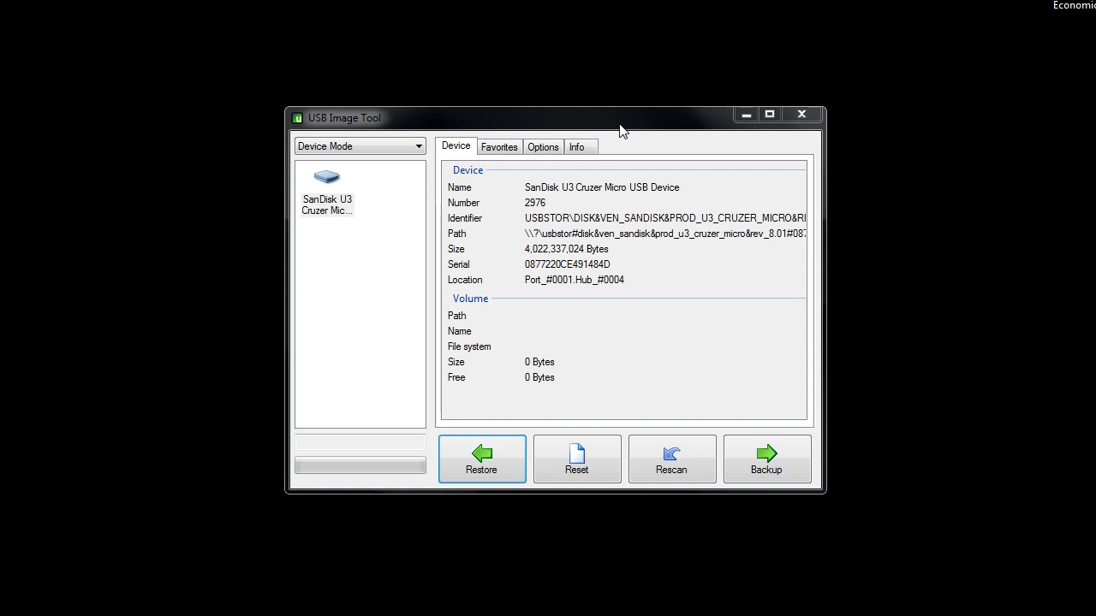
mouse_move(625, 138)
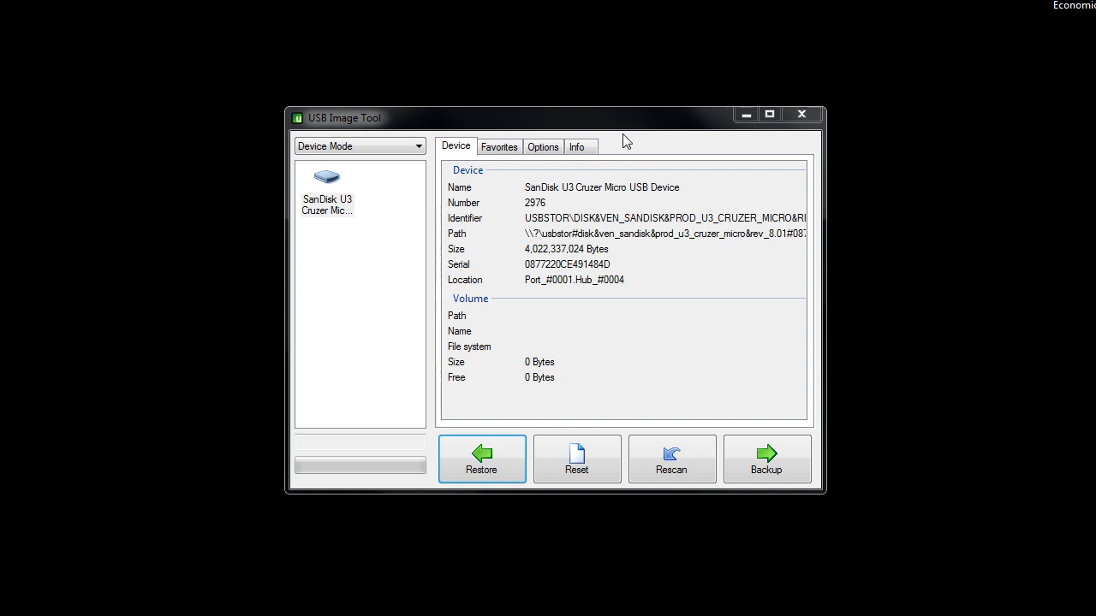
mouse_move(610, 180)
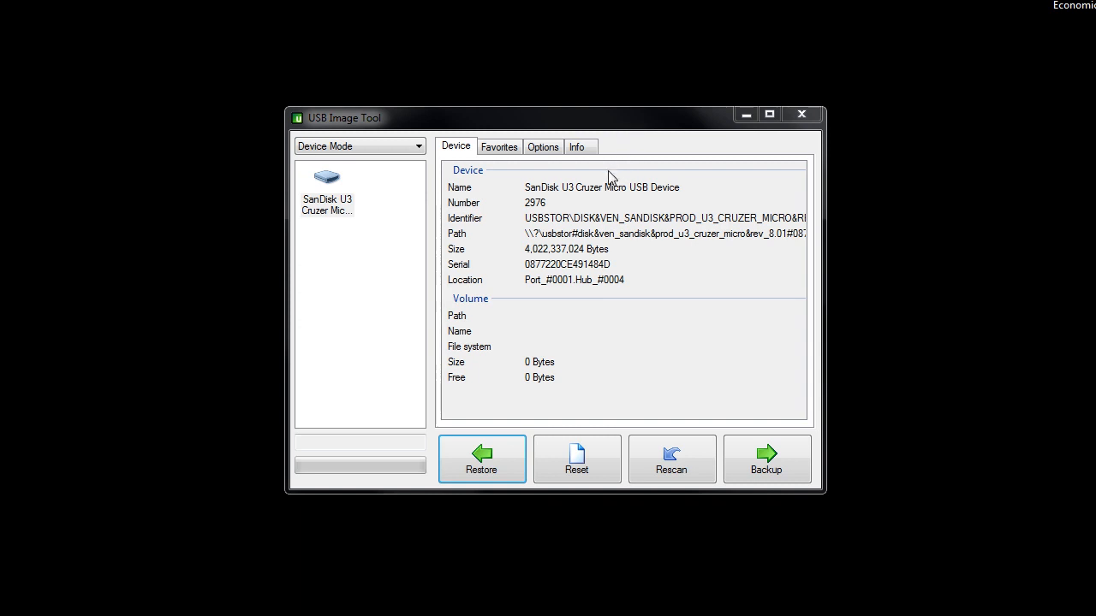
mouse_move(586, 185)
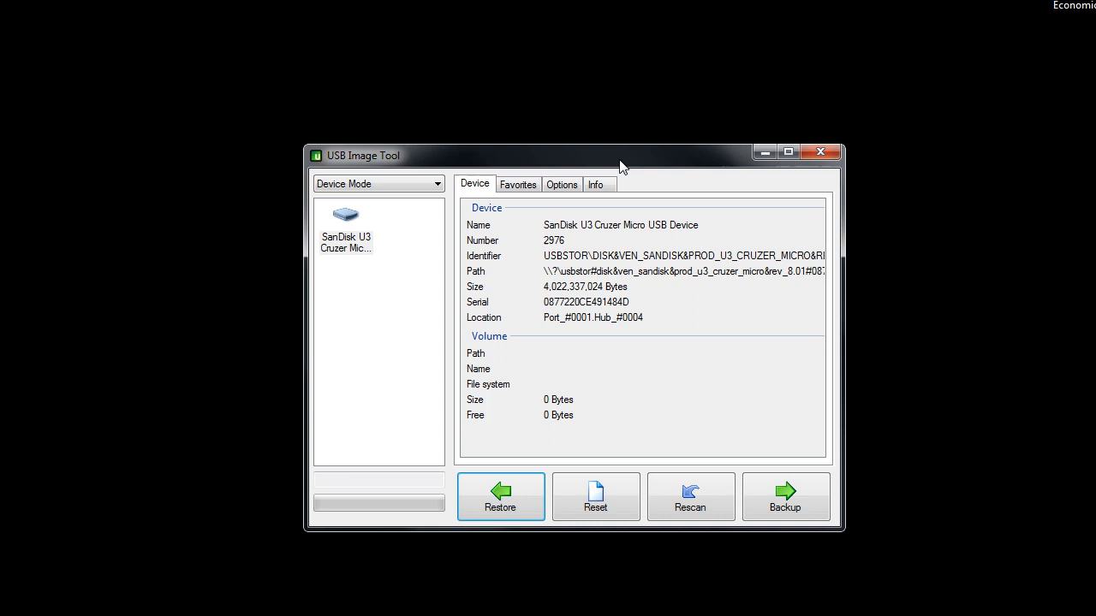
Move the USB Image Tool window and select the SanDisk U3 Cruzer Micro device
left_click_drag(621, 155, 617, 136)
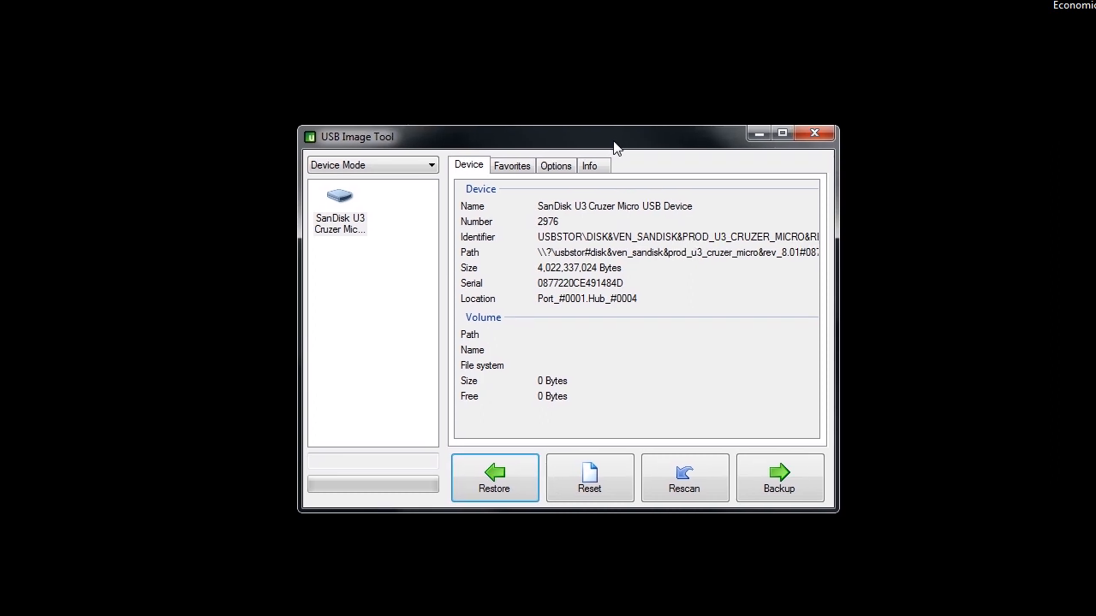
mouse_move(572, 168)
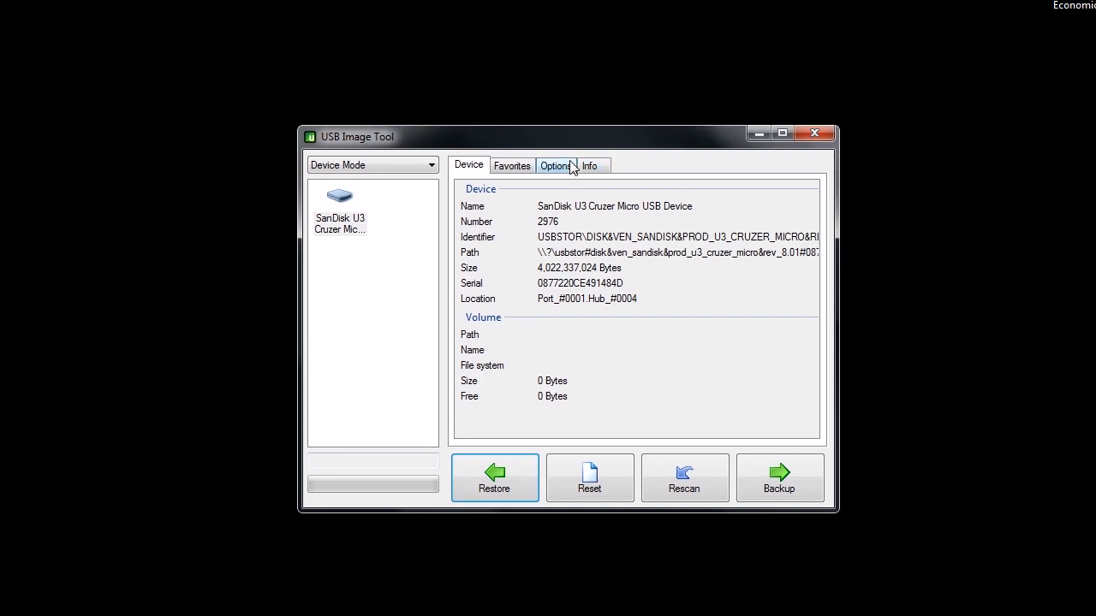
mouse_move(561, 143)
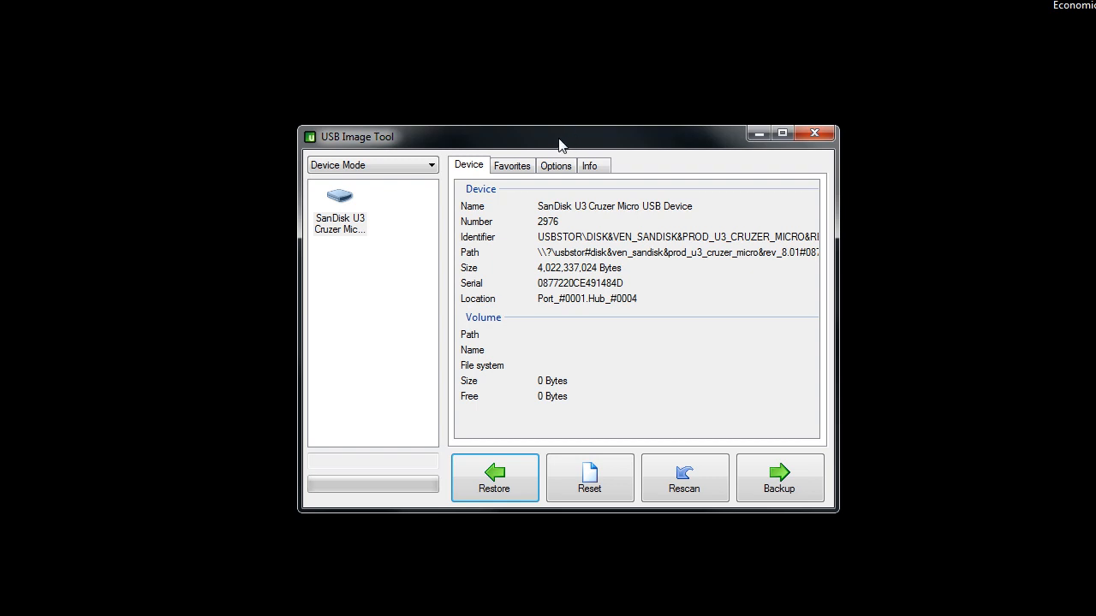
mouse_move(589, 148)
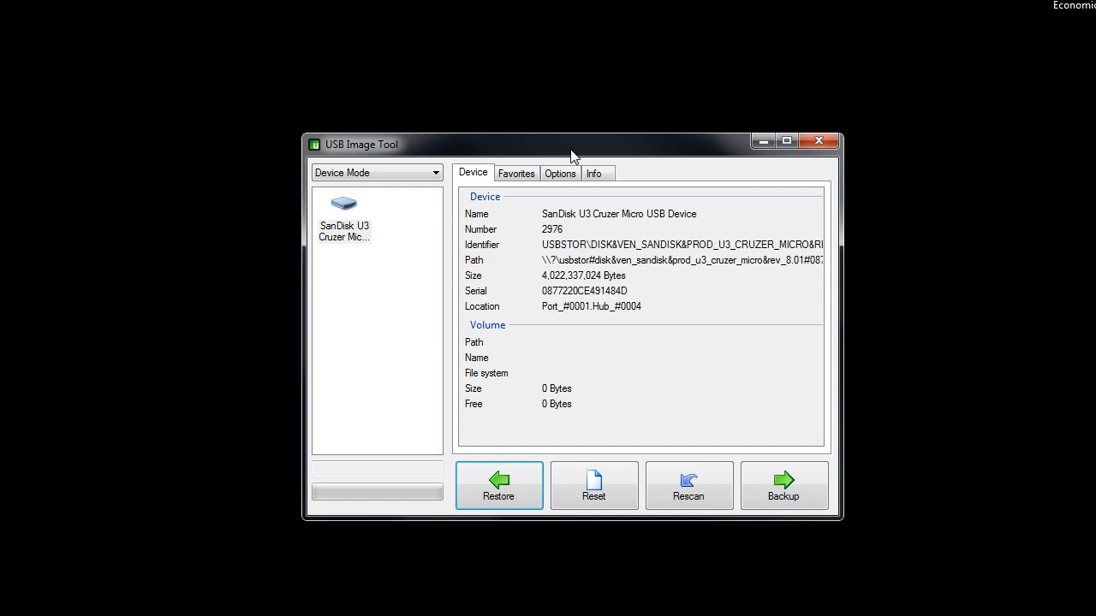
mouse_move(538, 247)
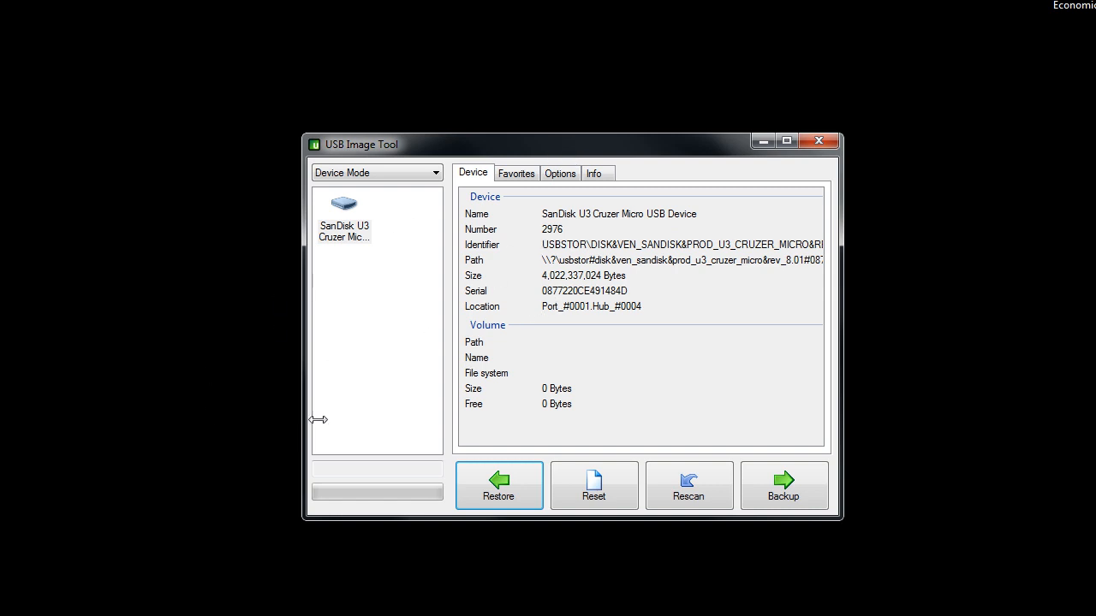
mouse_move(364, 284)
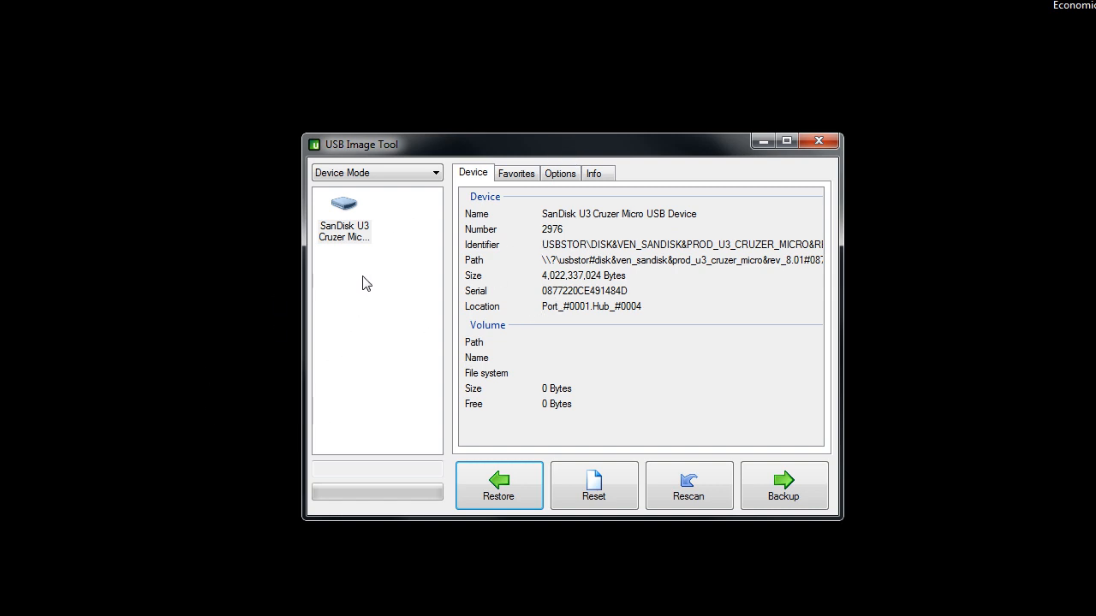
mouse_move(396, 383)
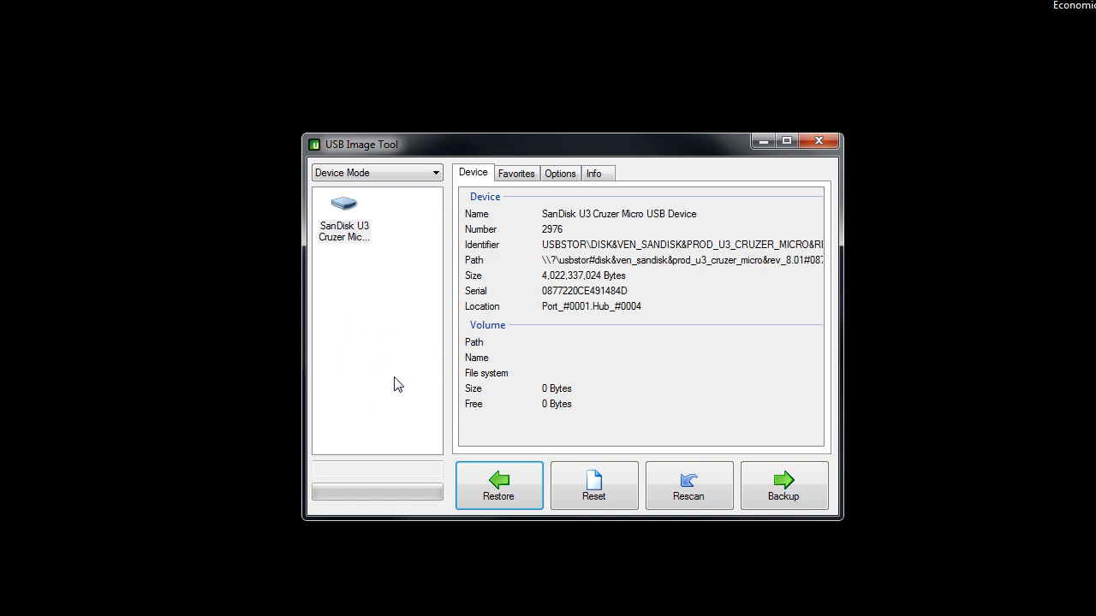
mouse_move(559, 392)
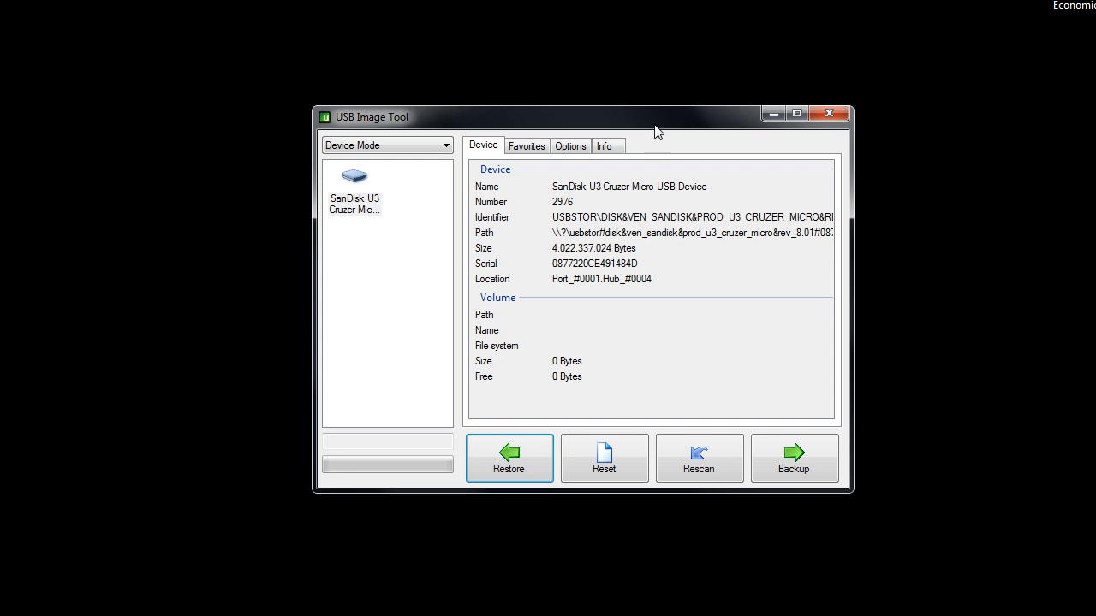
mouse_move(688, 146)
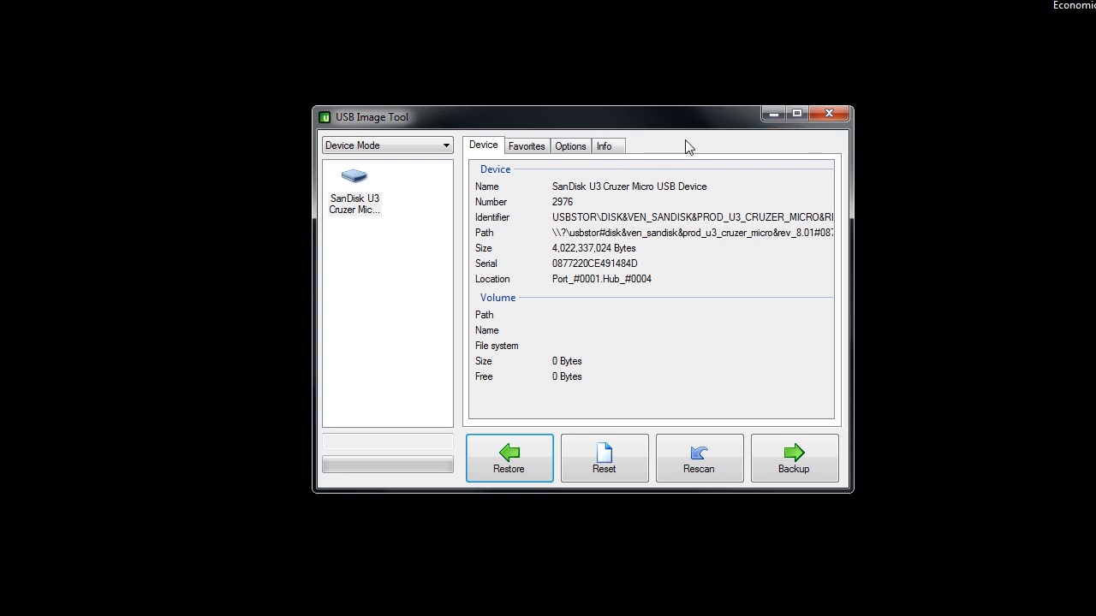
mouse_move(652, 139)
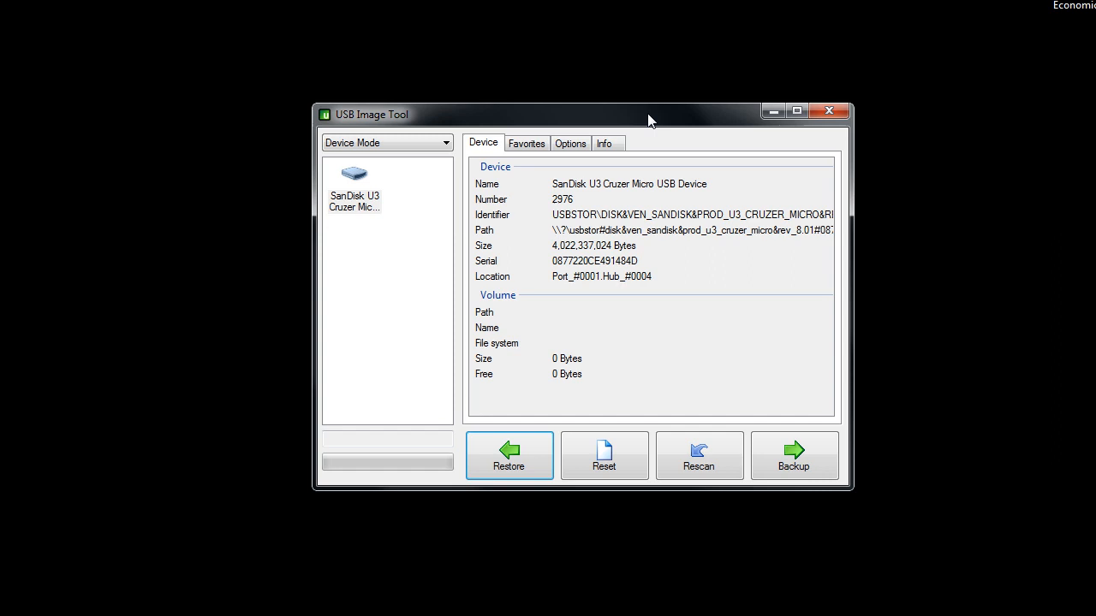
mouse_move(643, 119)
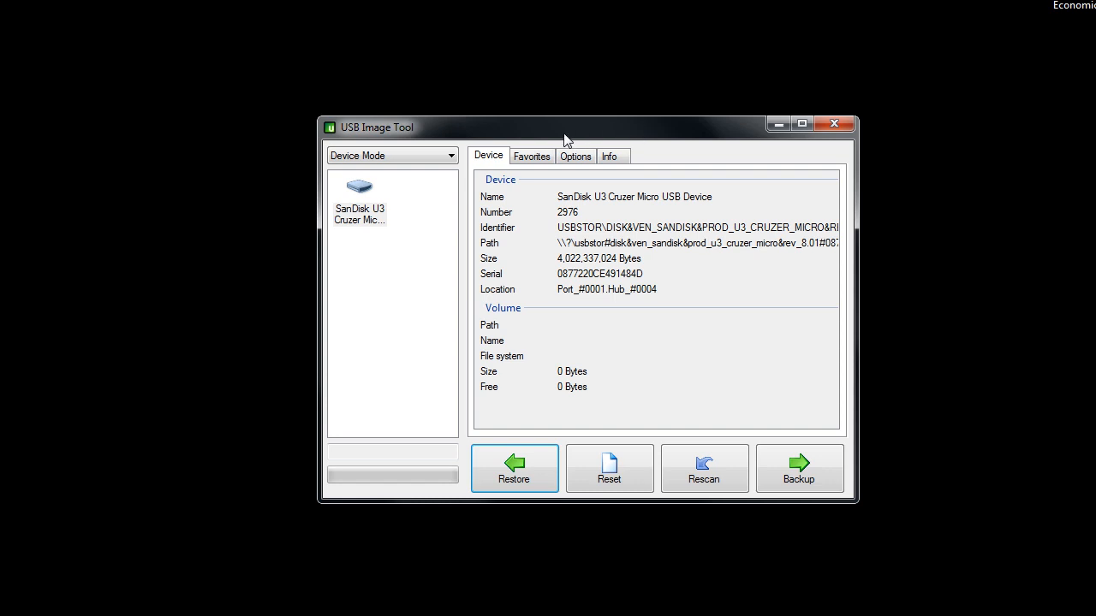
mouse_move(585, 135)
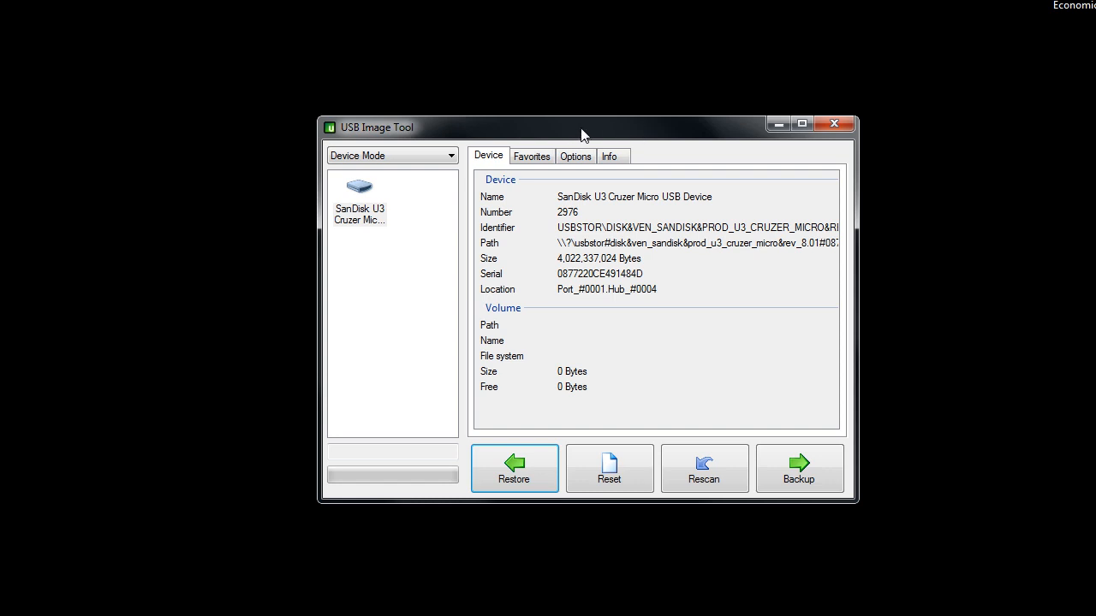
left_click_drag(587, 135, 567, 118)
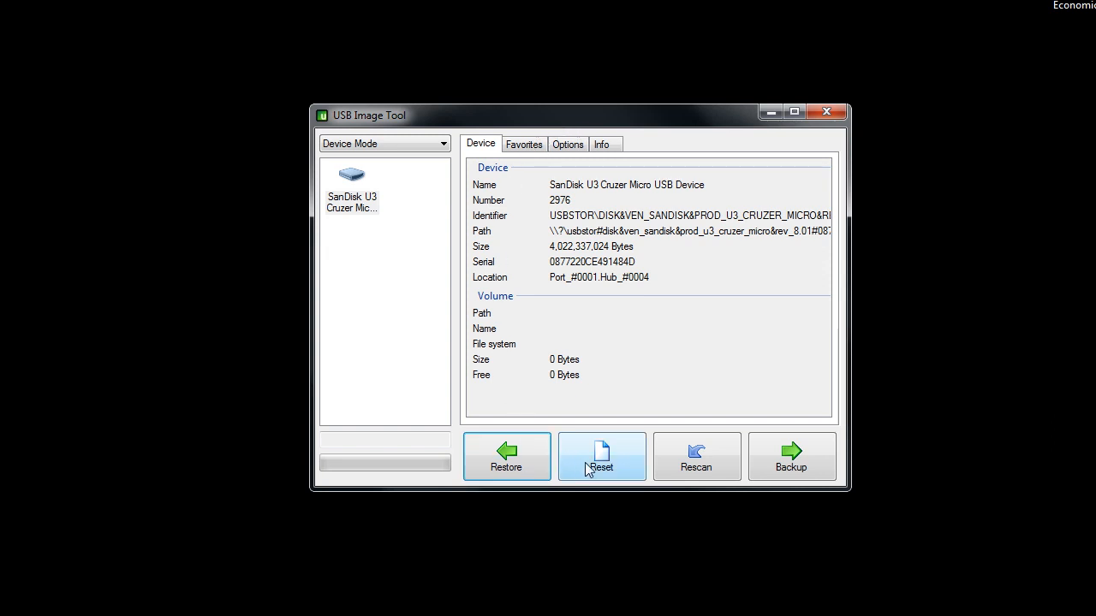
left_click(351, 207)
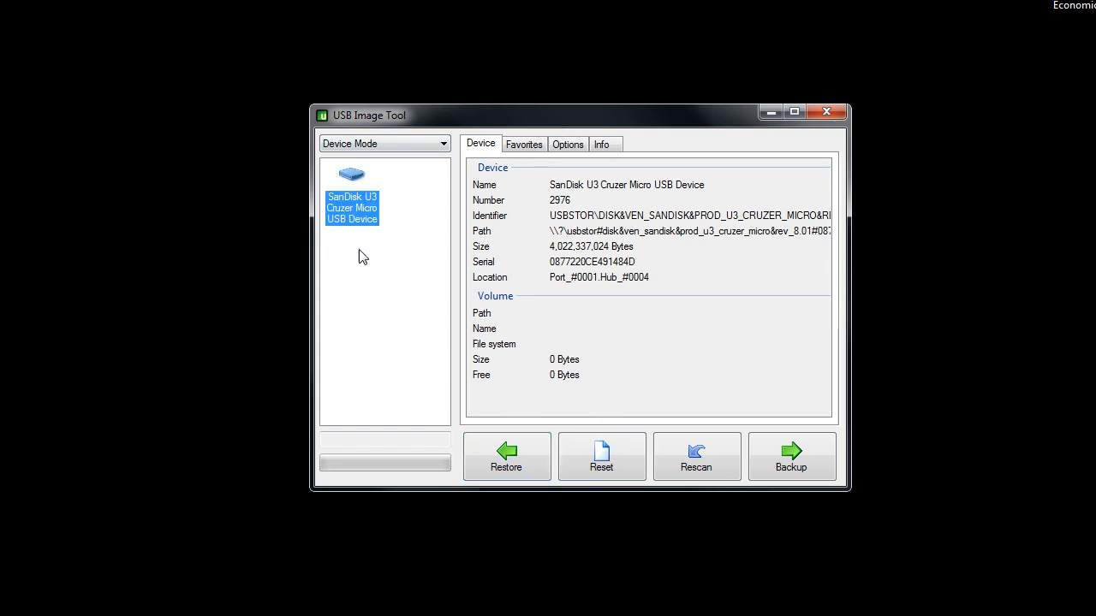
Decline the reset, rescan USB devices, and cancel Windows' offer to format drive E:
left_click(601, 456)
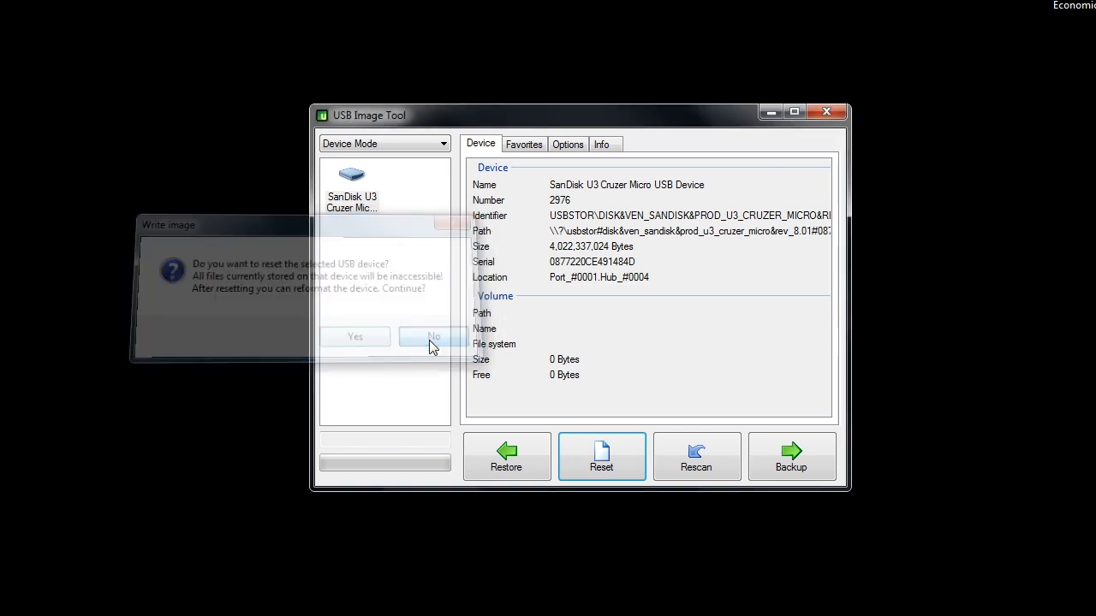
left_click(433, 335)
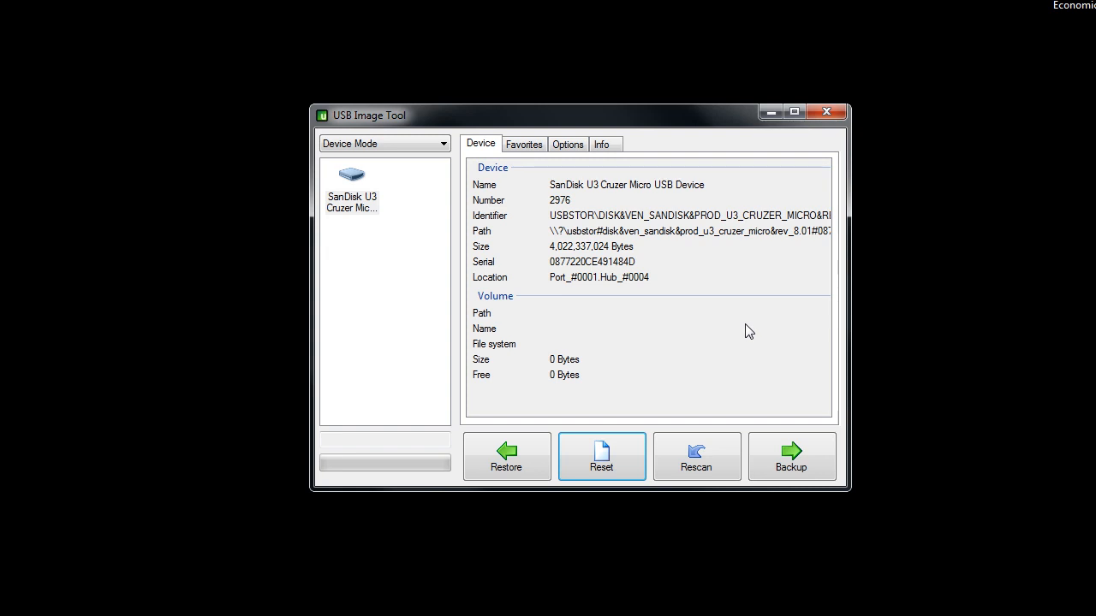
left_click(696, 455)
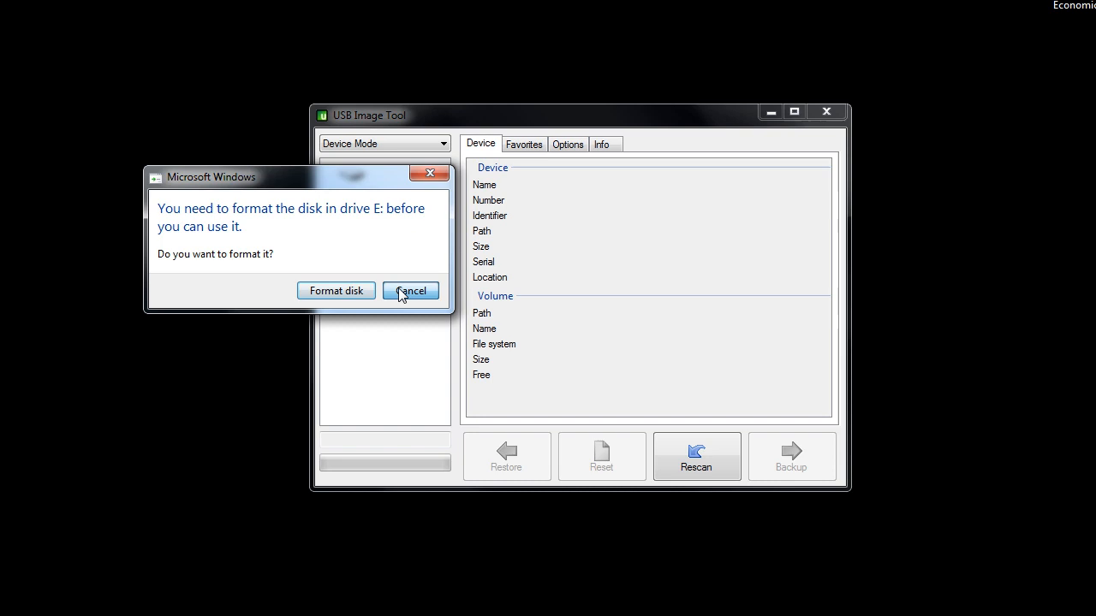
left_click(410, 290)
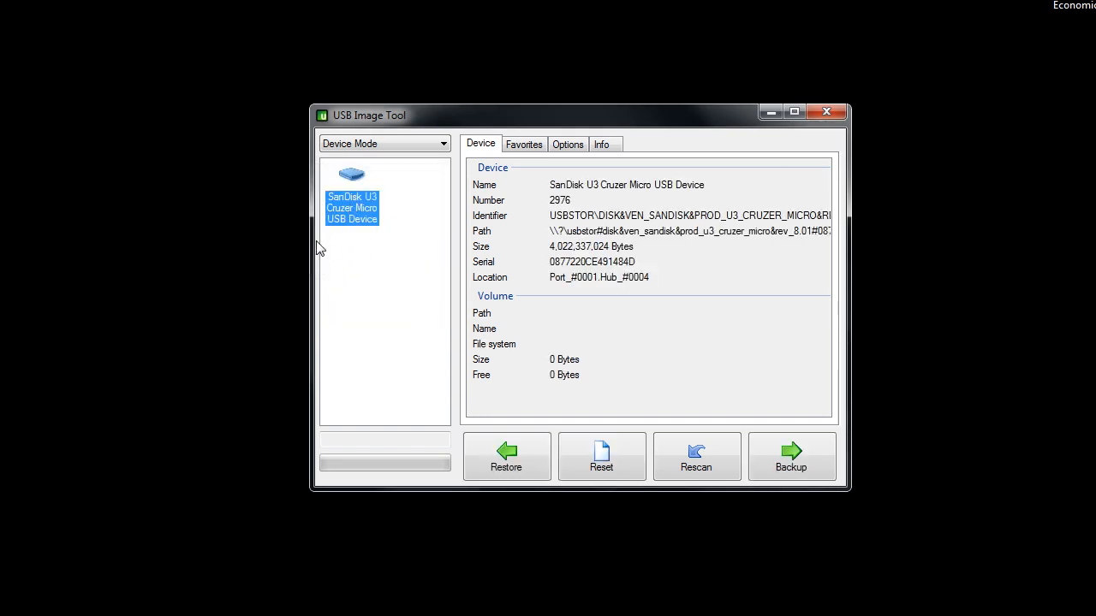
mouse_move(349, 239)
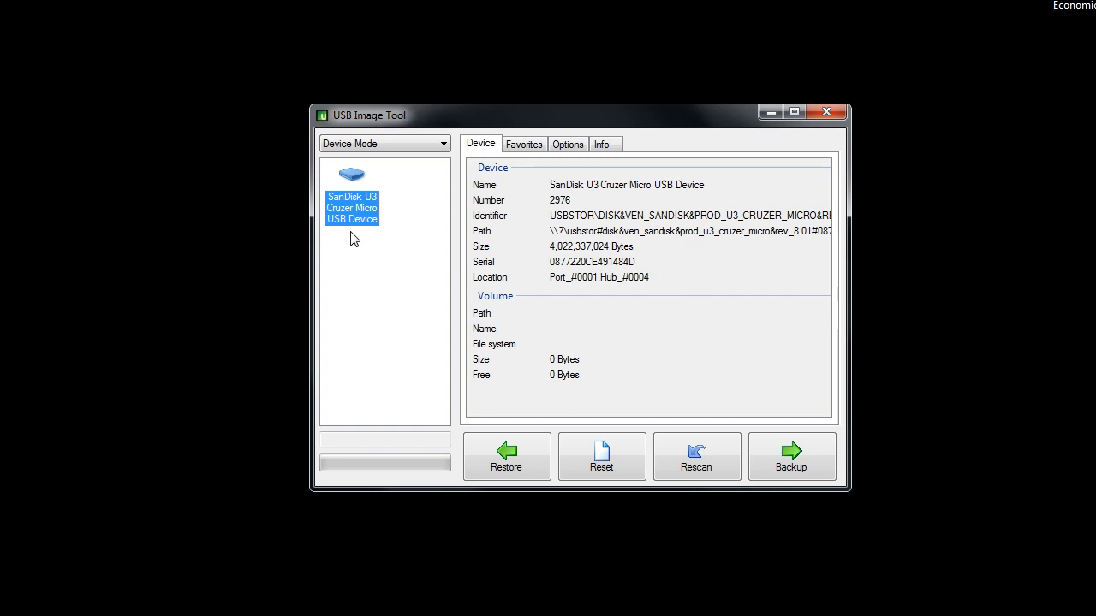
mouse_move(419, 237)
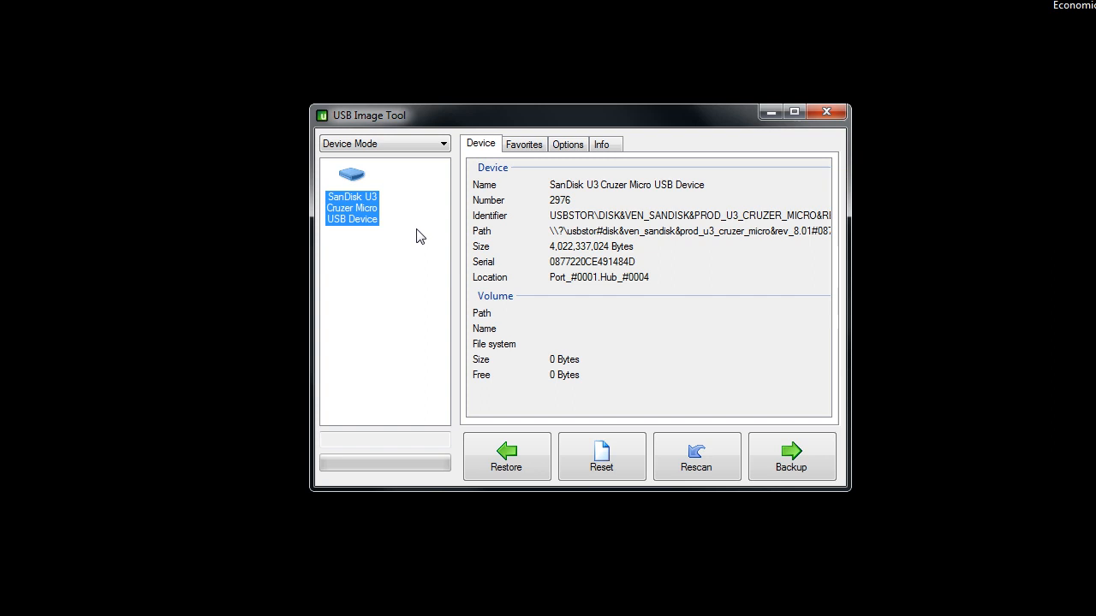
mouse_move(414, 237)
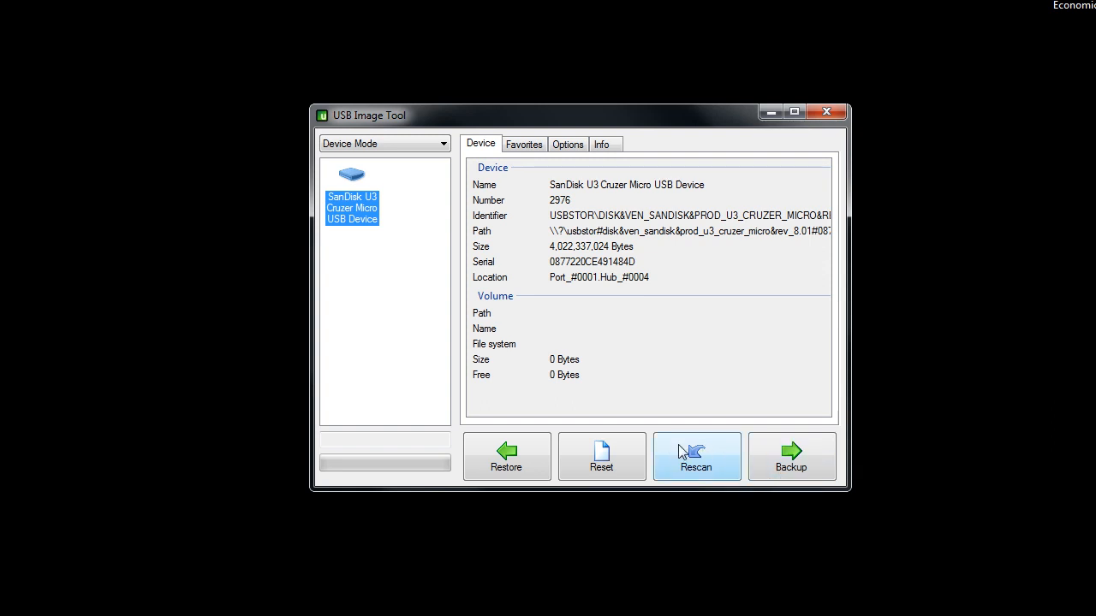
Reset the SanDisk U3 Cruzer Micro, confirming Yes despite losing access to its files
left_click(601, 456)
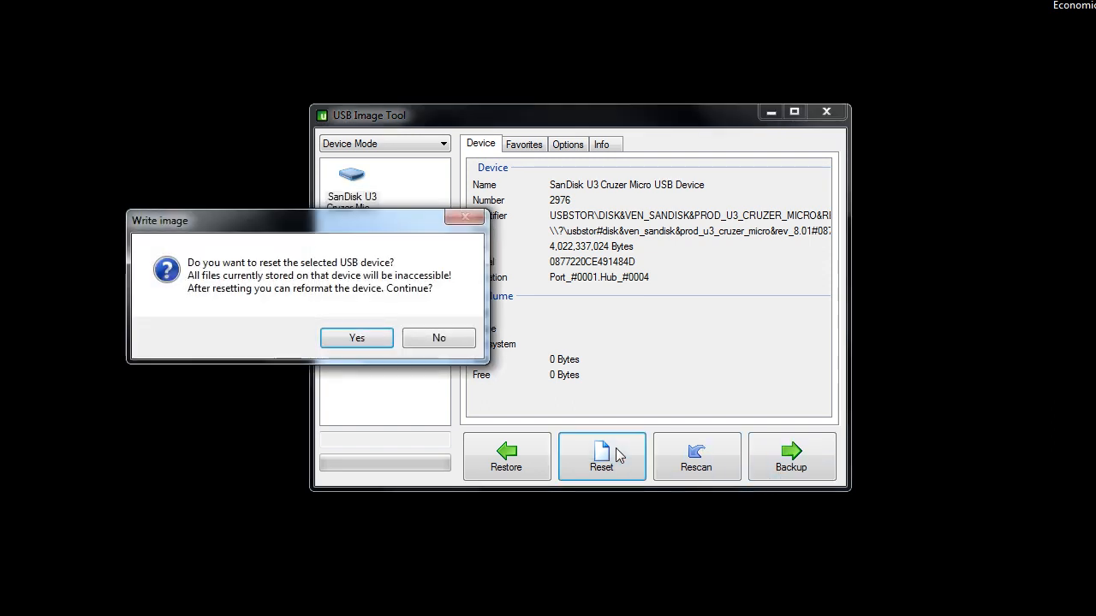
mouse_move(308, 276)
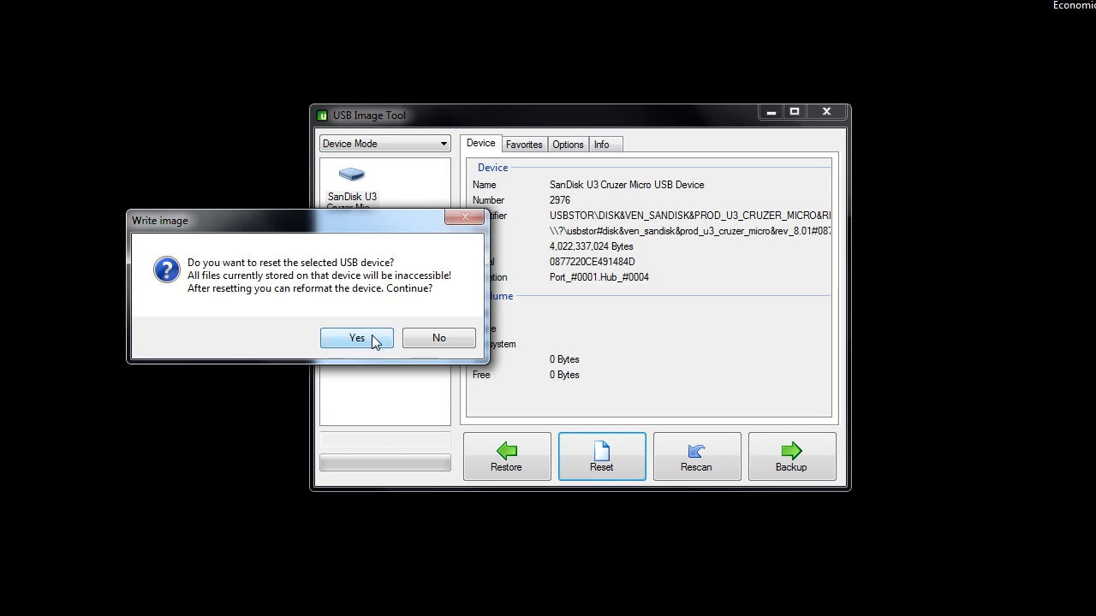
left_click(355, 337)
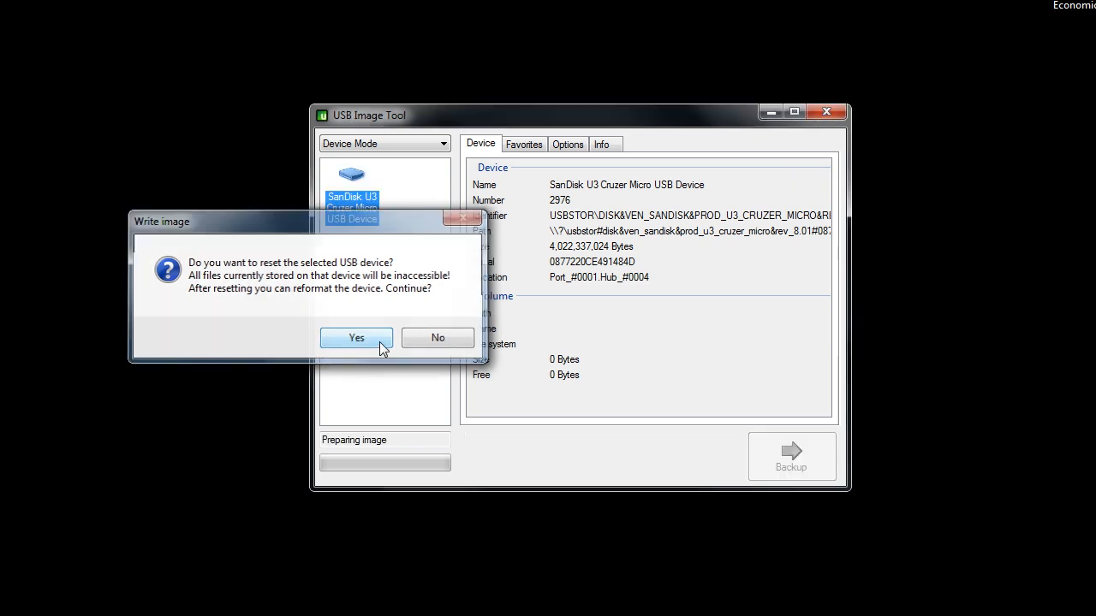
left_click(356, 337)
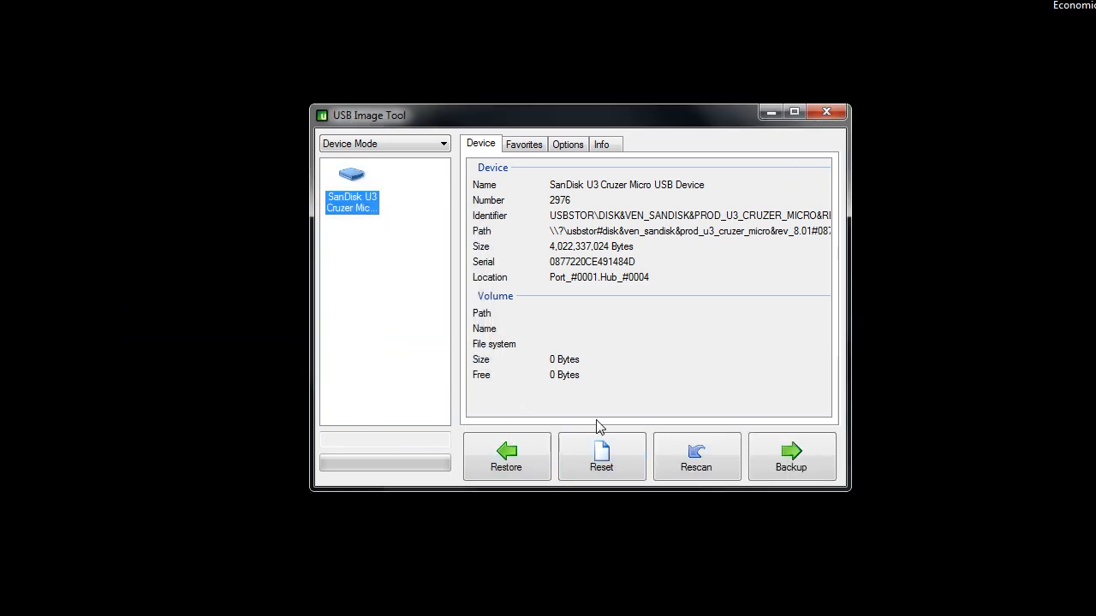
mouse_move(595, 358)
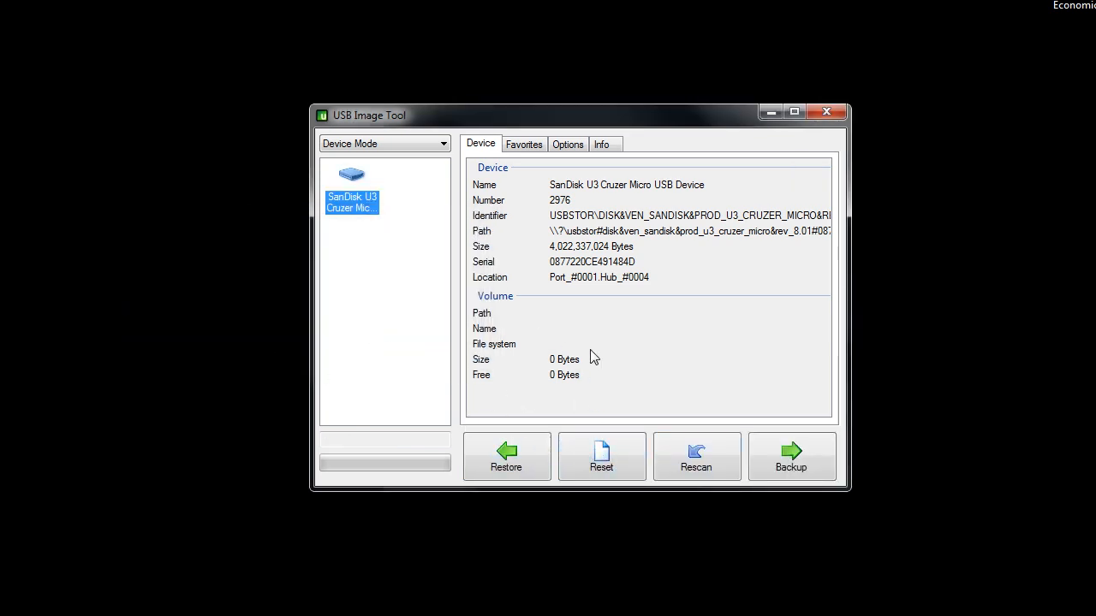
mouse_move(516, 421)
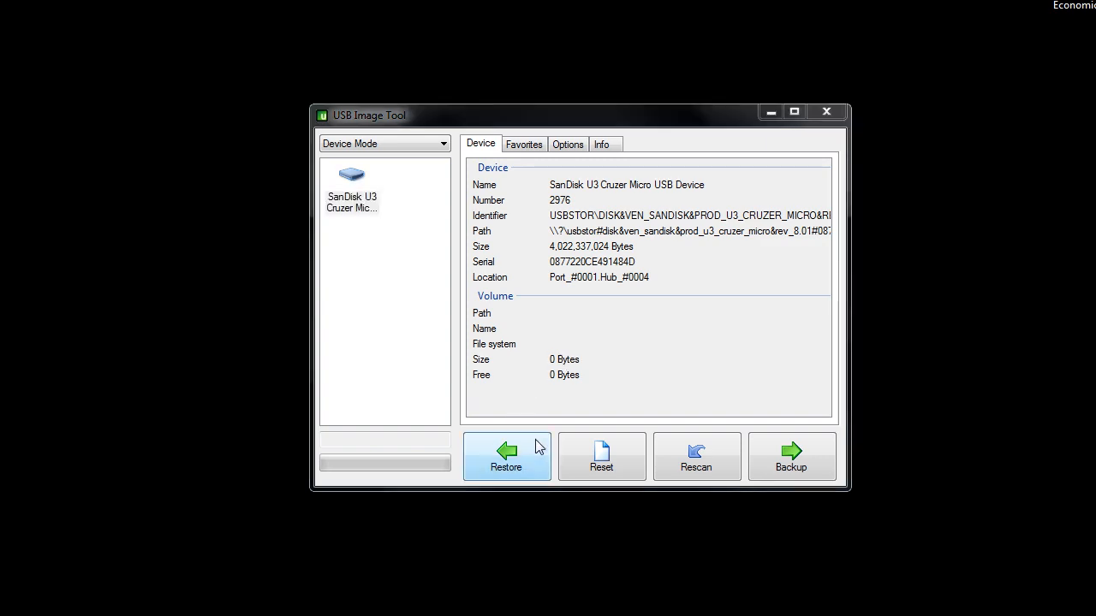
Start a Restore to open the file chooser on the network share's OS images
left_click(506, 456)
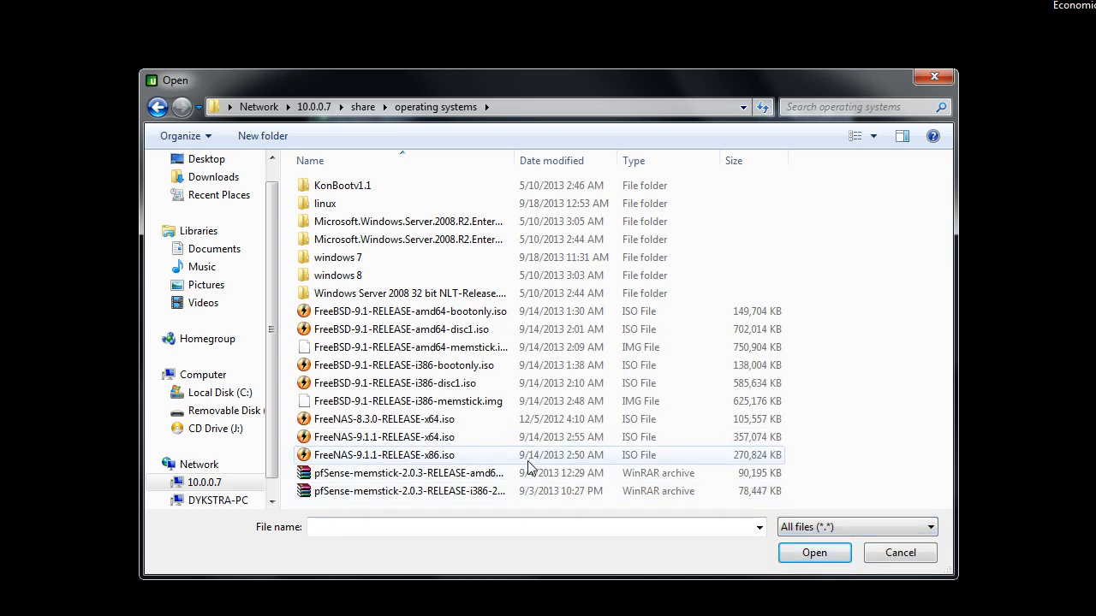
left_click(409, 473)
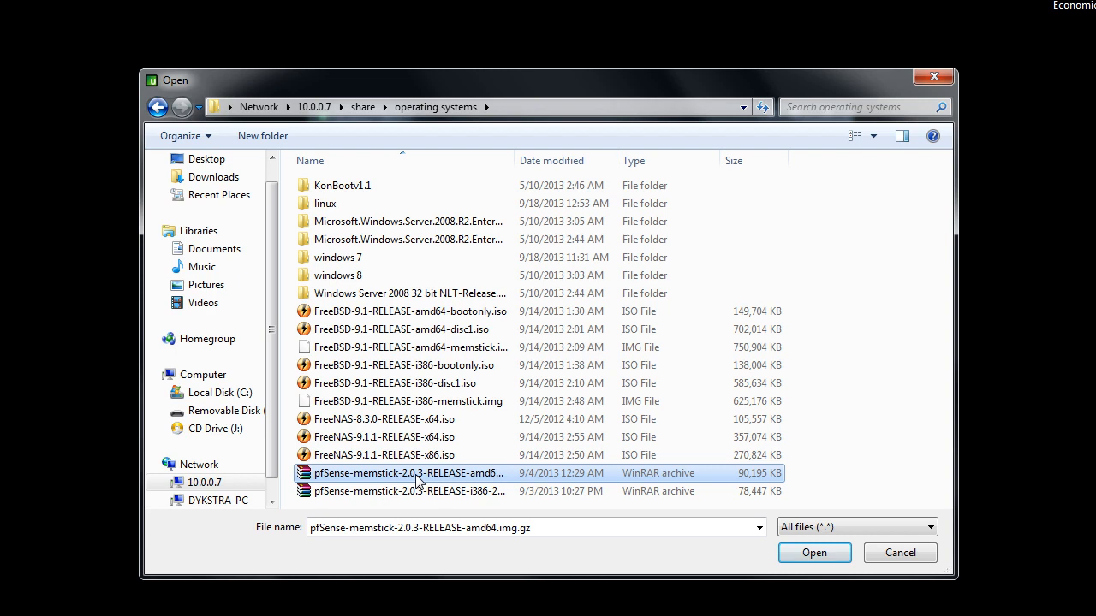
mouse_move(471, 487)
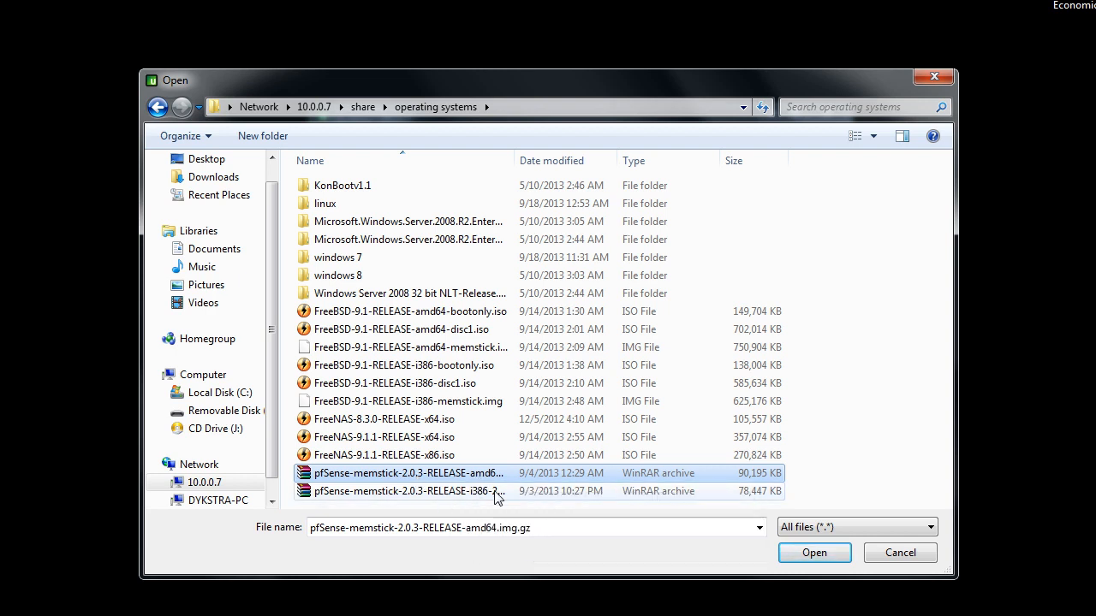
left_click(403, 491)
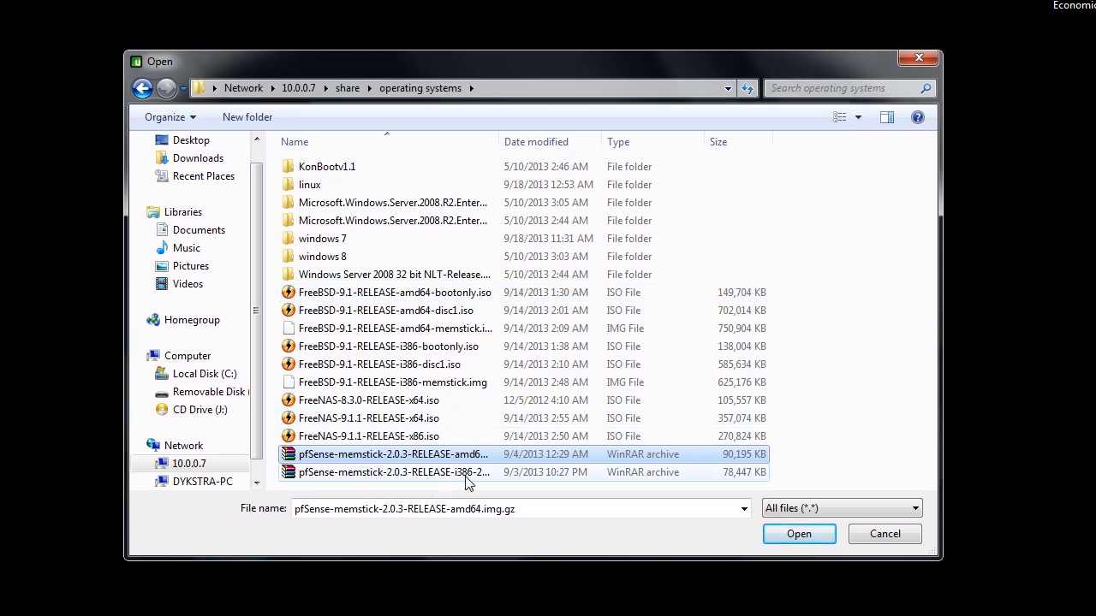
left_click(394, 473)
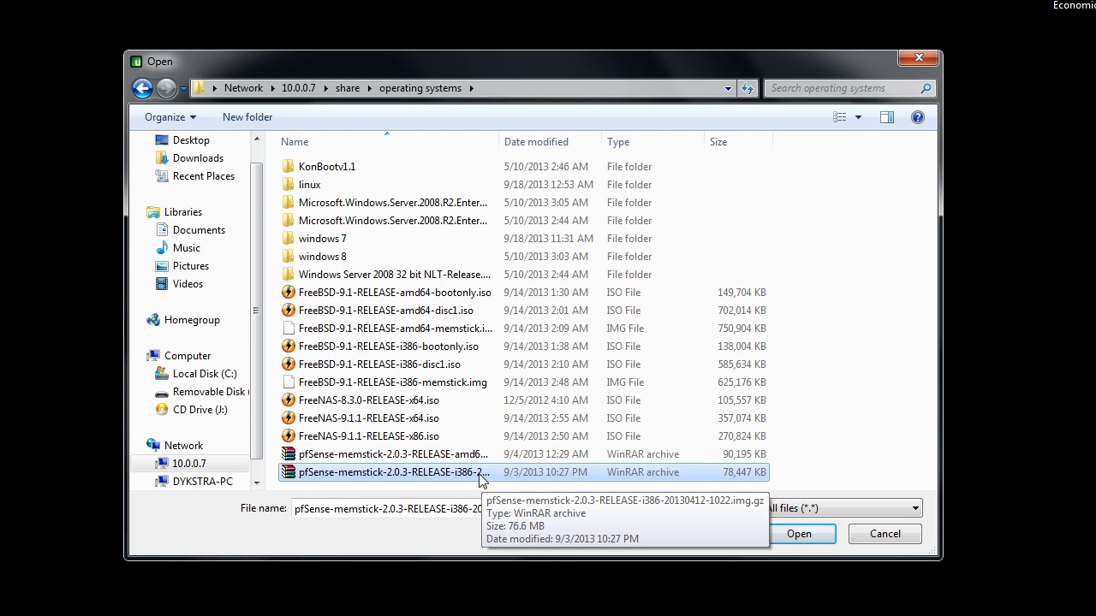
left_click(394, 453)
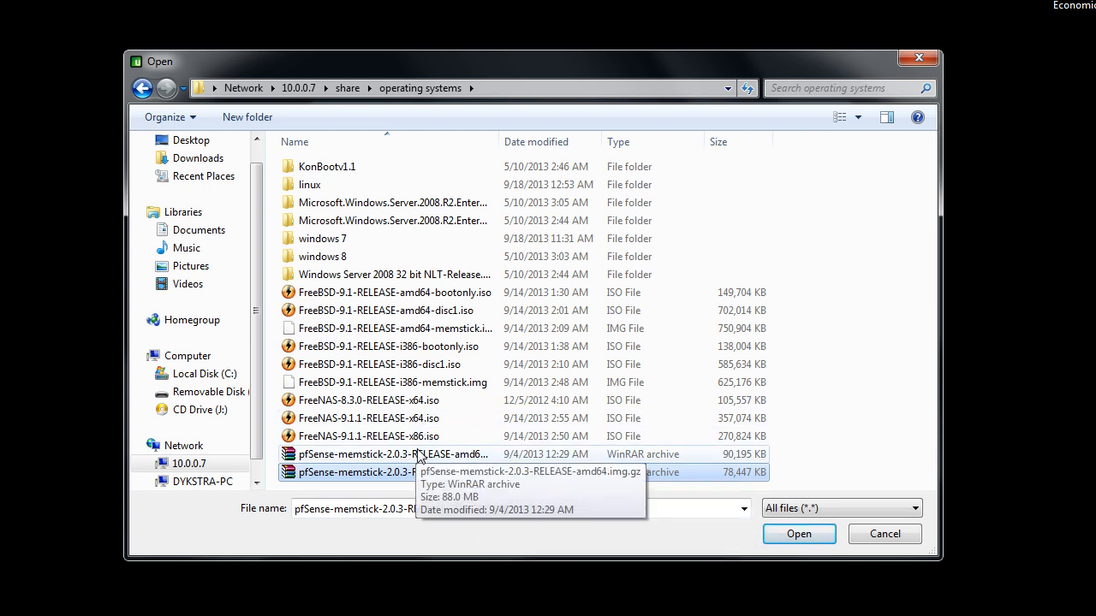
left_click(394, 454)
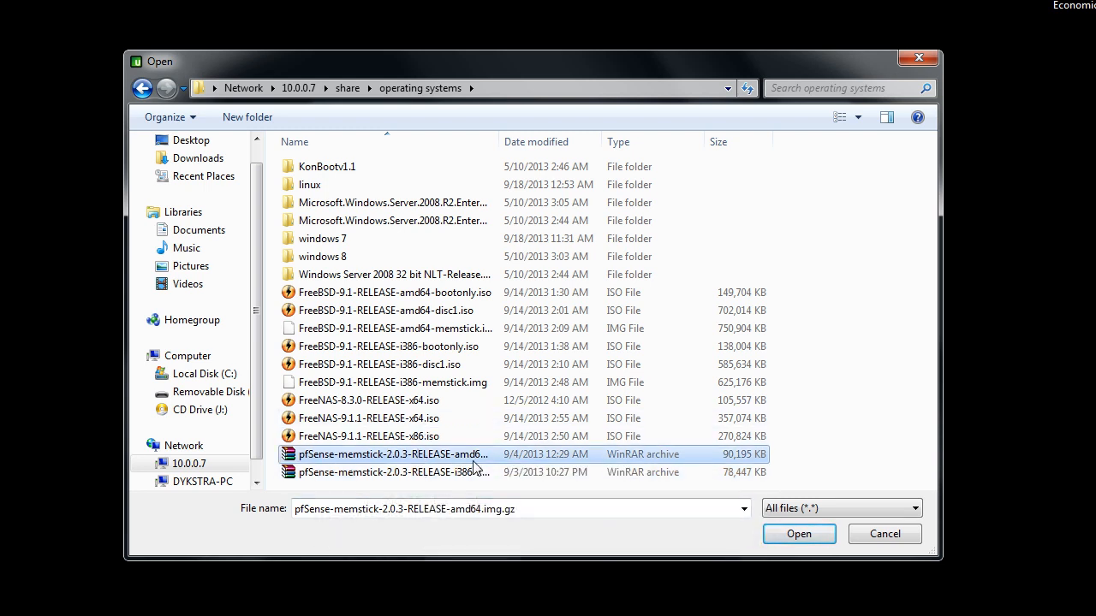
mouse_move(463, 453)
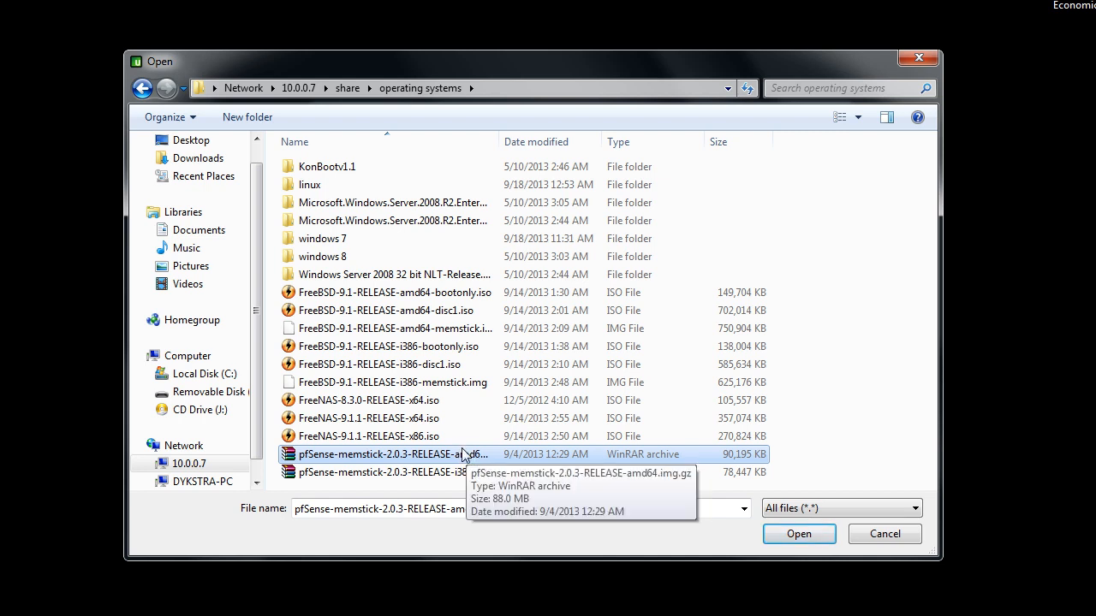
left_click(394, 472)
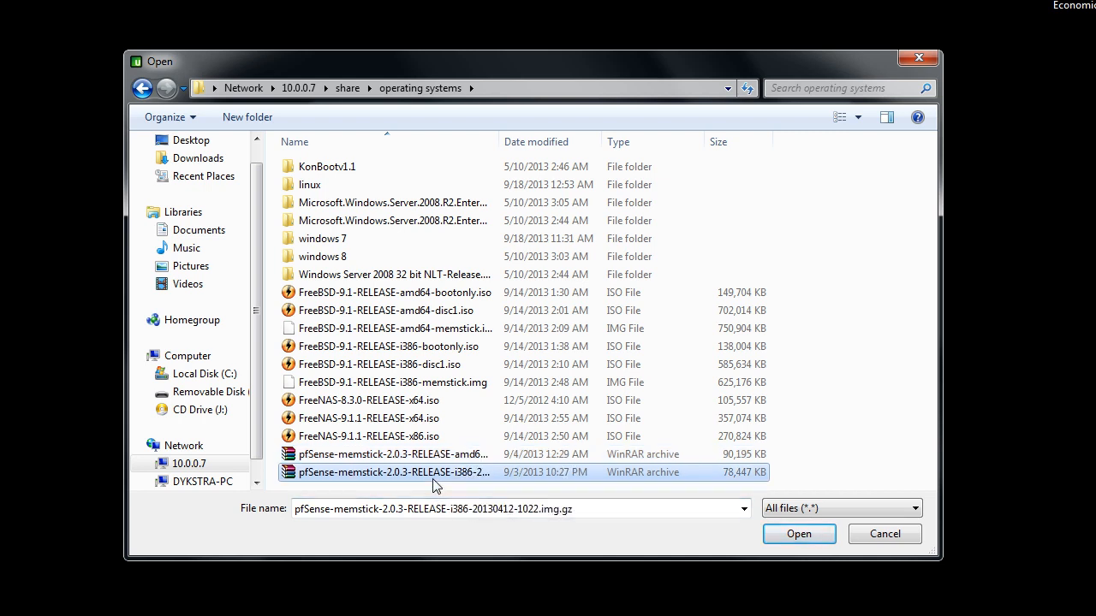
mouse_move(375, 487)
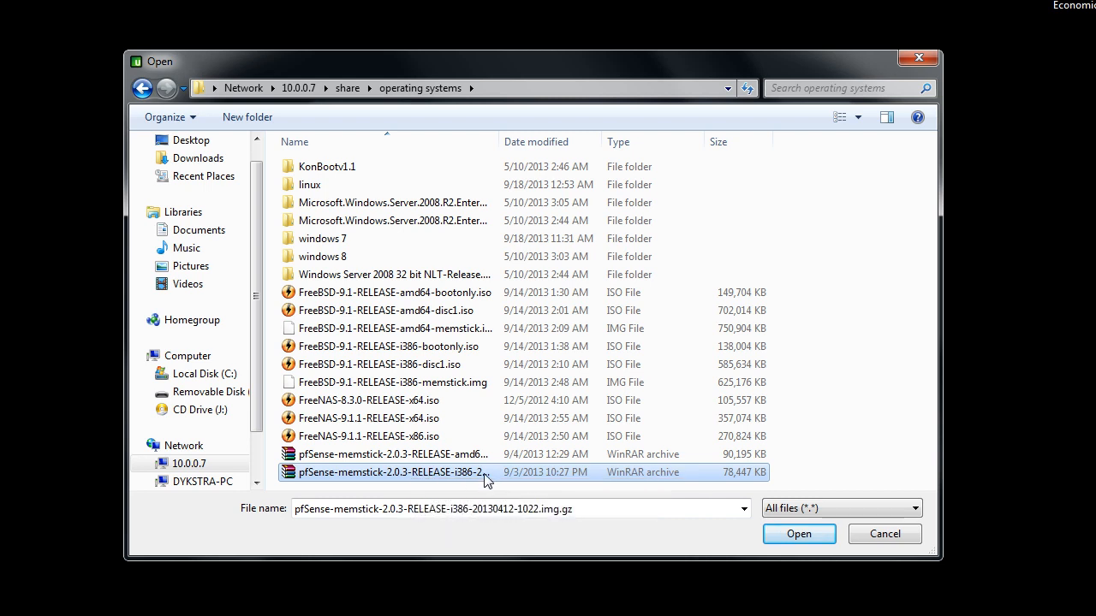
mouse_move(484, 473)
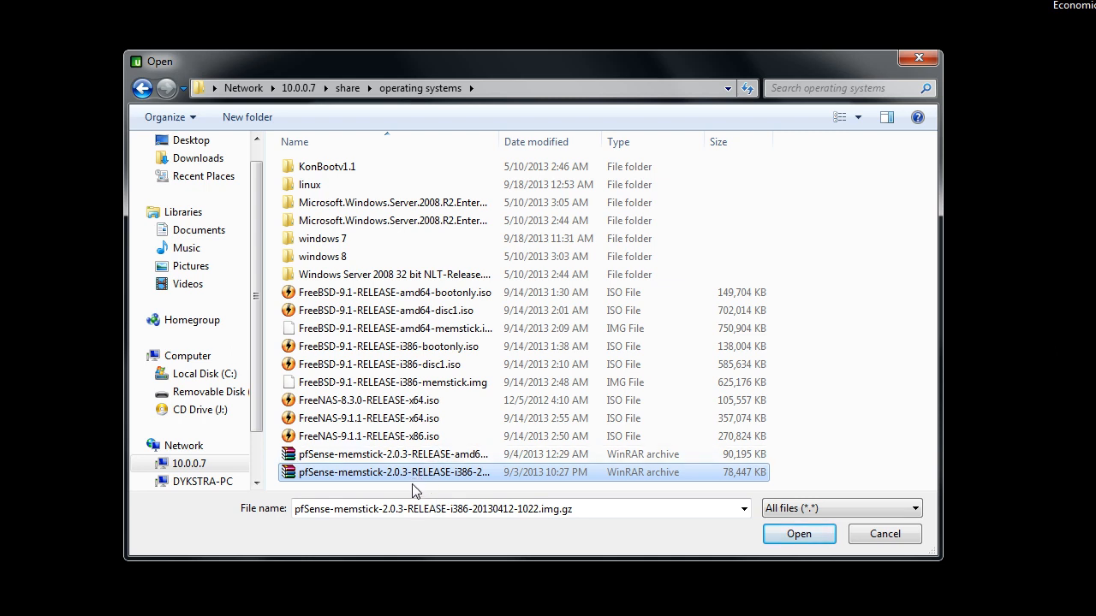
Open the selected i386 pfSense memstick image to reach the restore confirmation
left_click(414, 509)
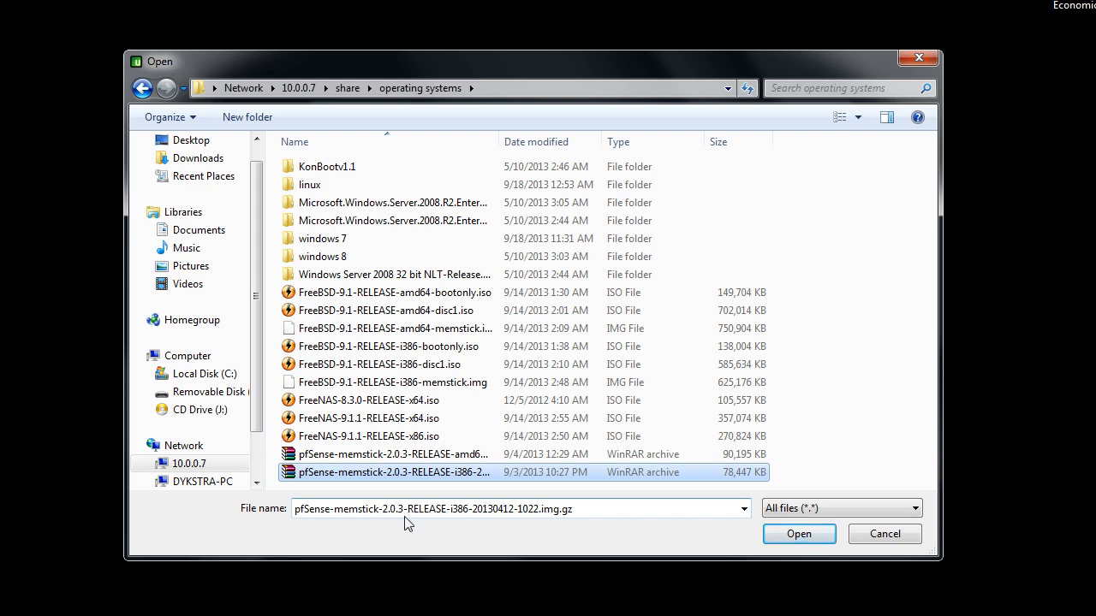
mouse_move(493, 536)
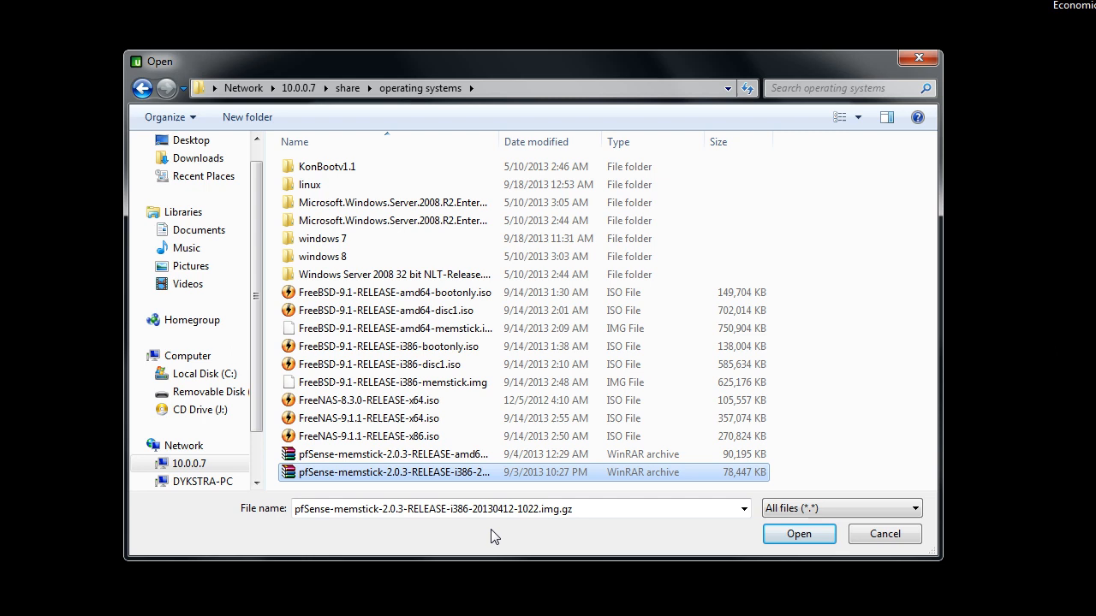
mouse_move(609, 531)
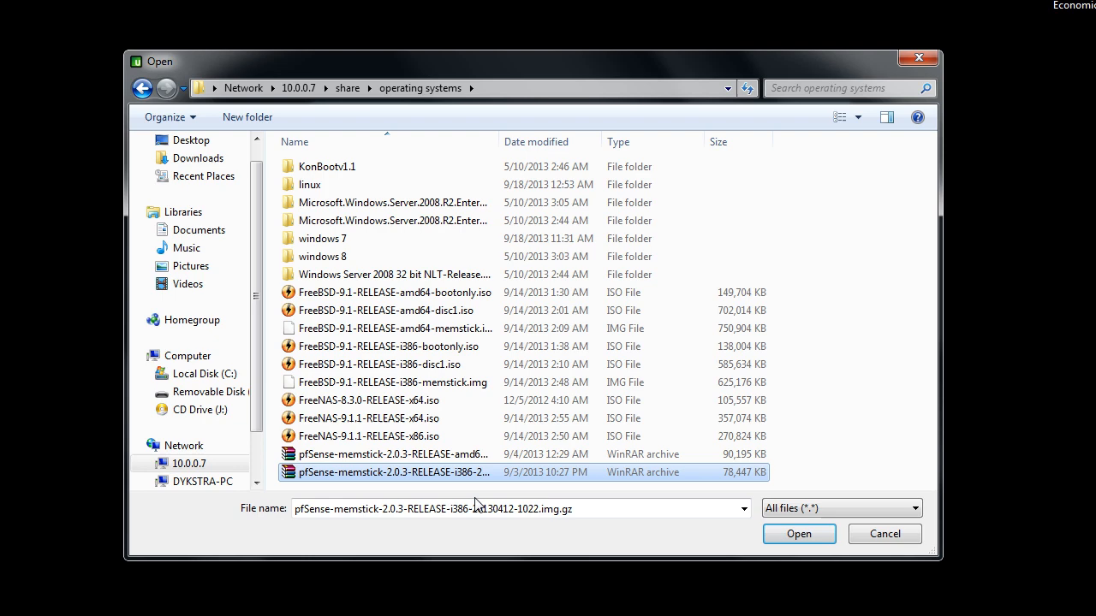
left_click(798, 533)
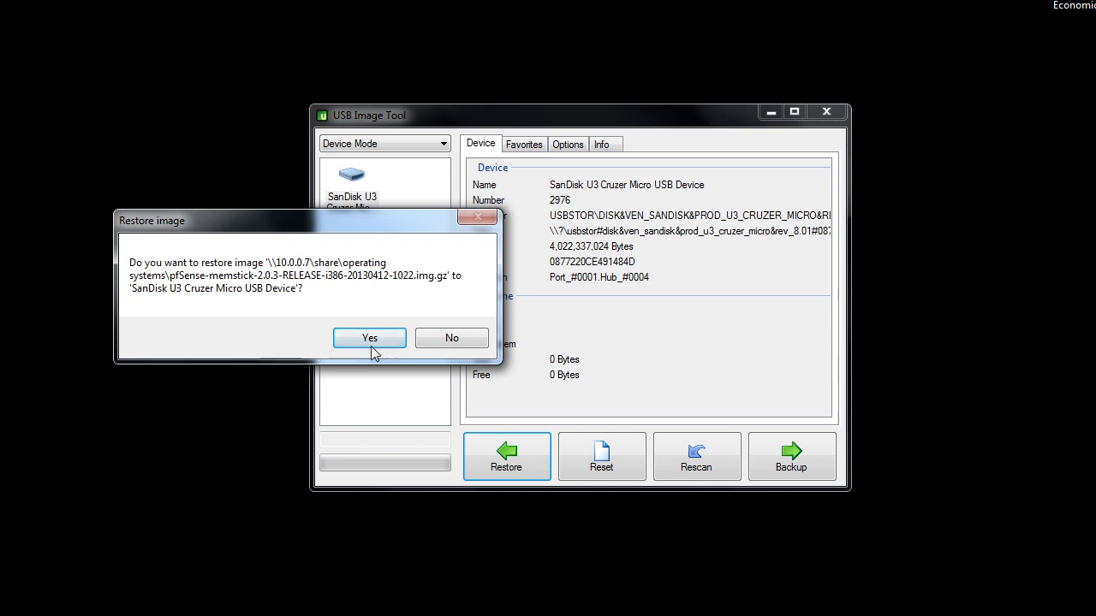
Confirm Yes to restore the i386 pfSense image onto the SanDisk Cruzer Micro
left_click(369, 338)
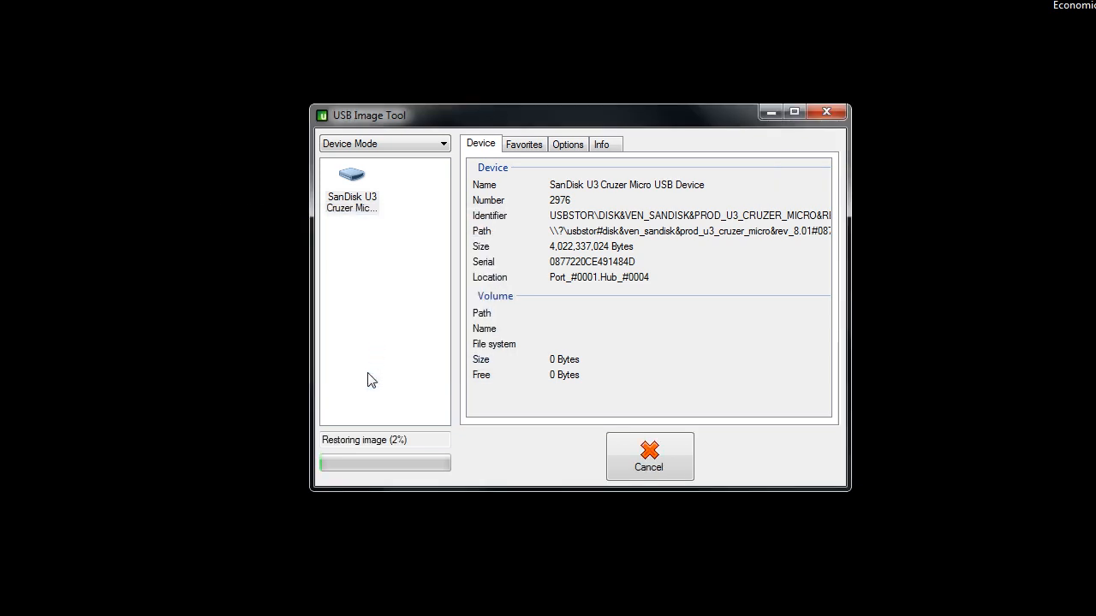
mouse_move(375, 260)
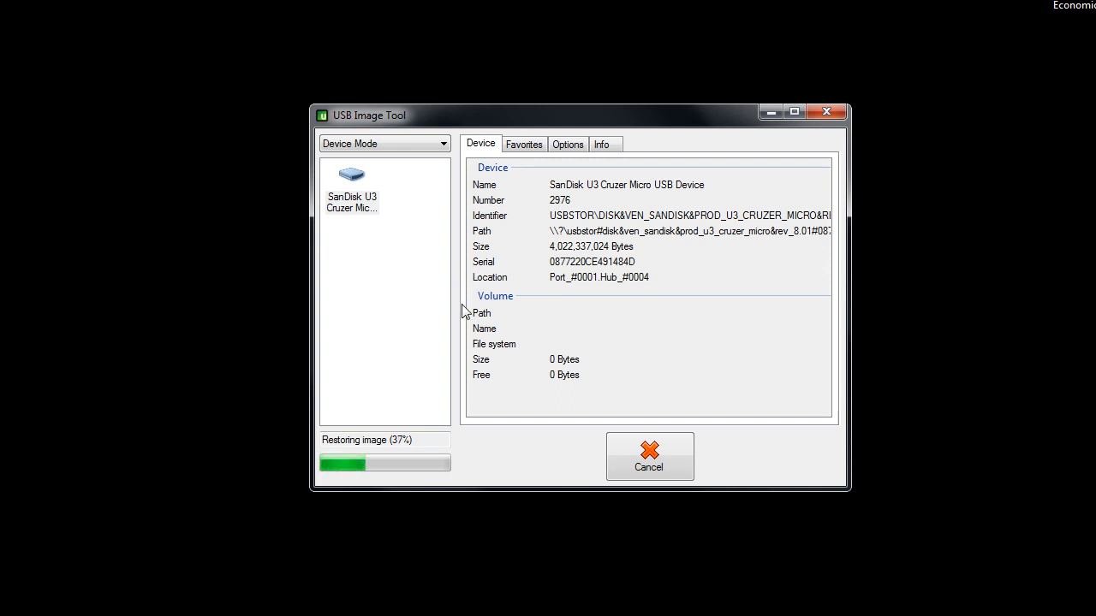
mouse_move(403, 454)
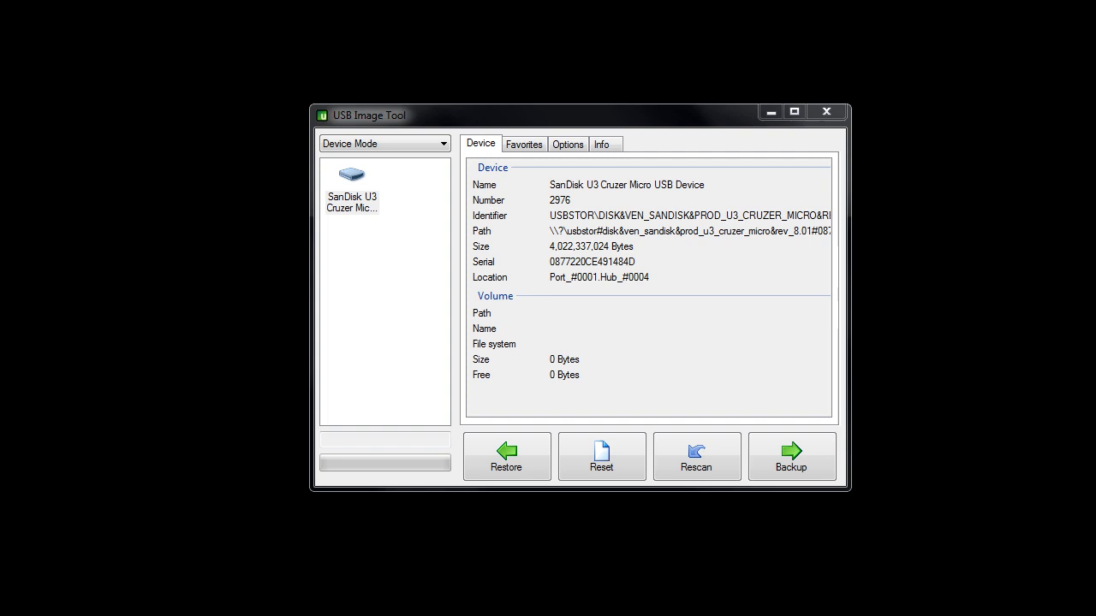
mouse_move(719, 118)
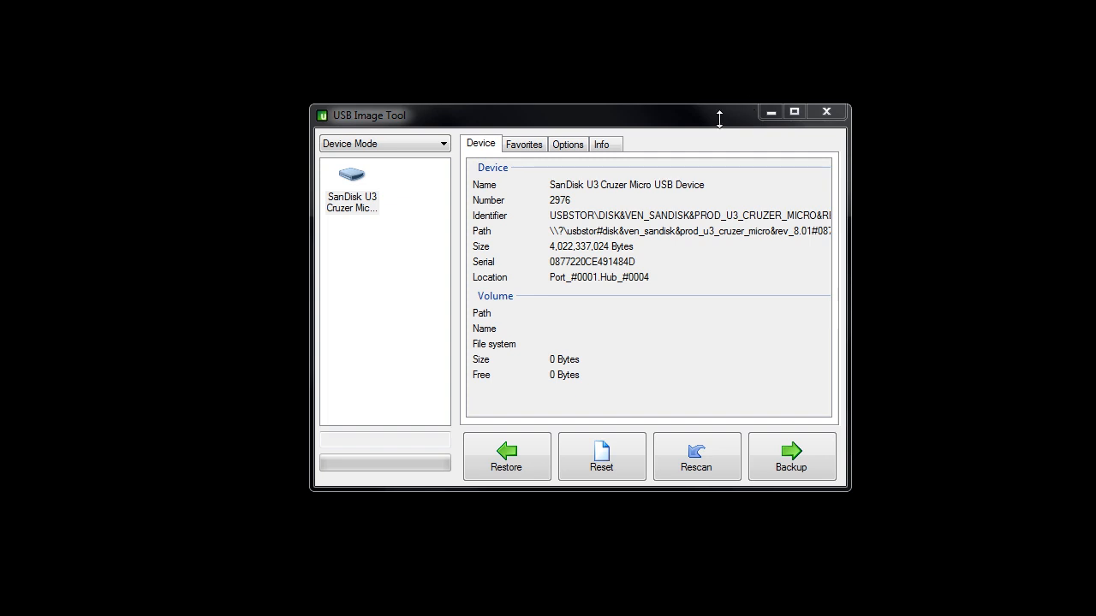
mouse_move(709, 128)
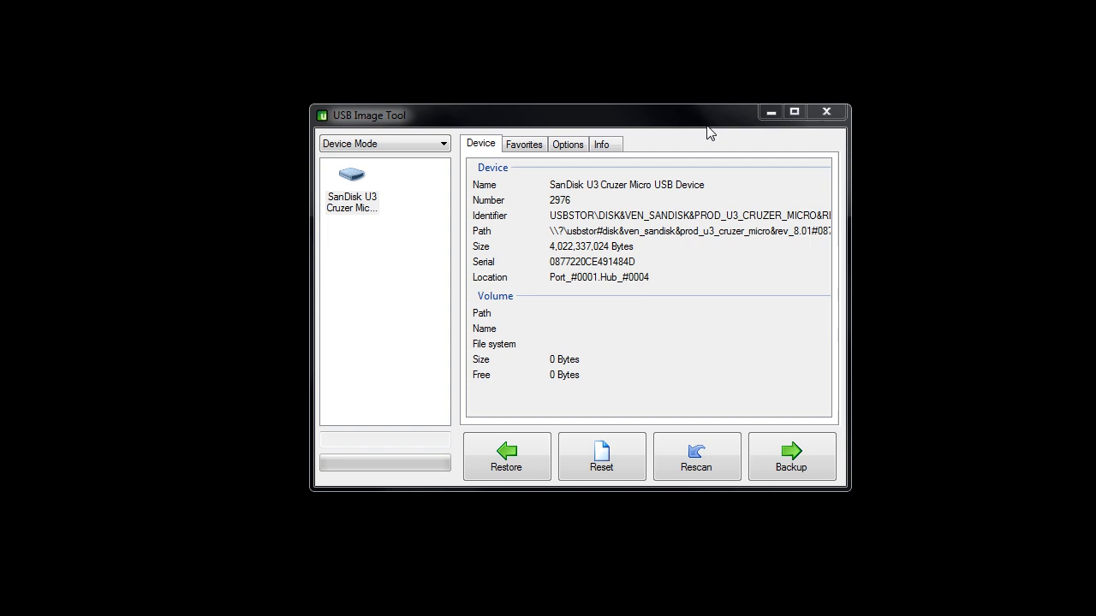
mouse_move(467, 124)
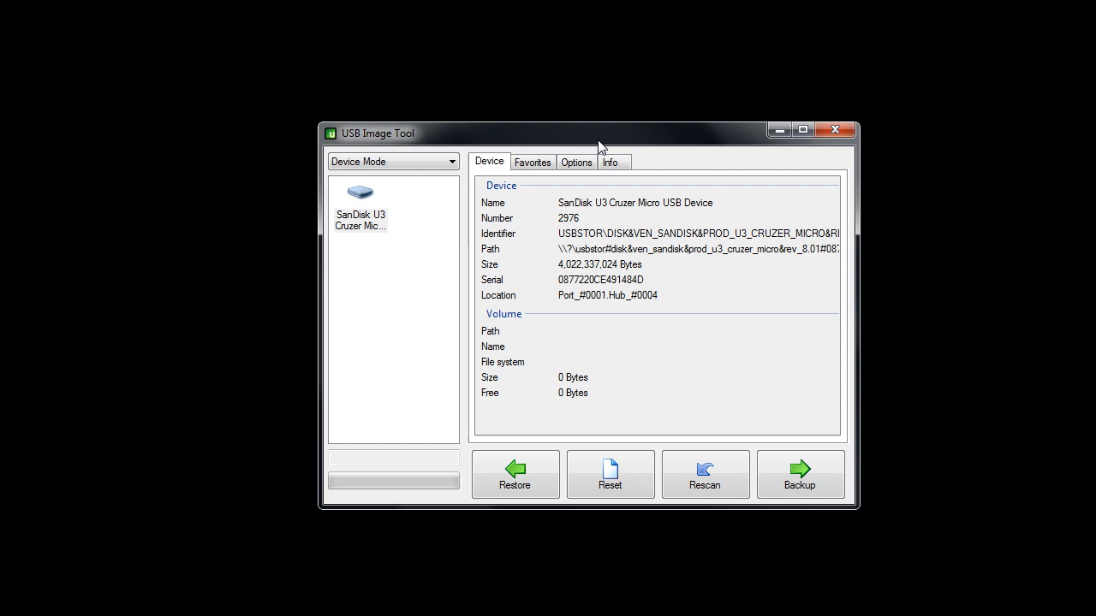
mouse_move(599, 193)
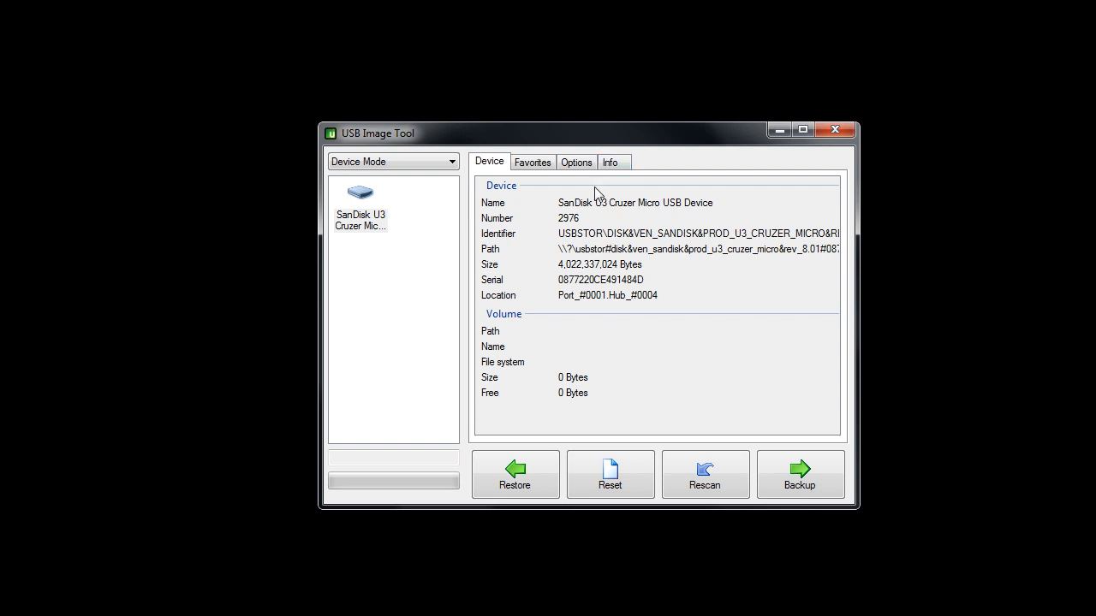
mouse_move(595, 264)
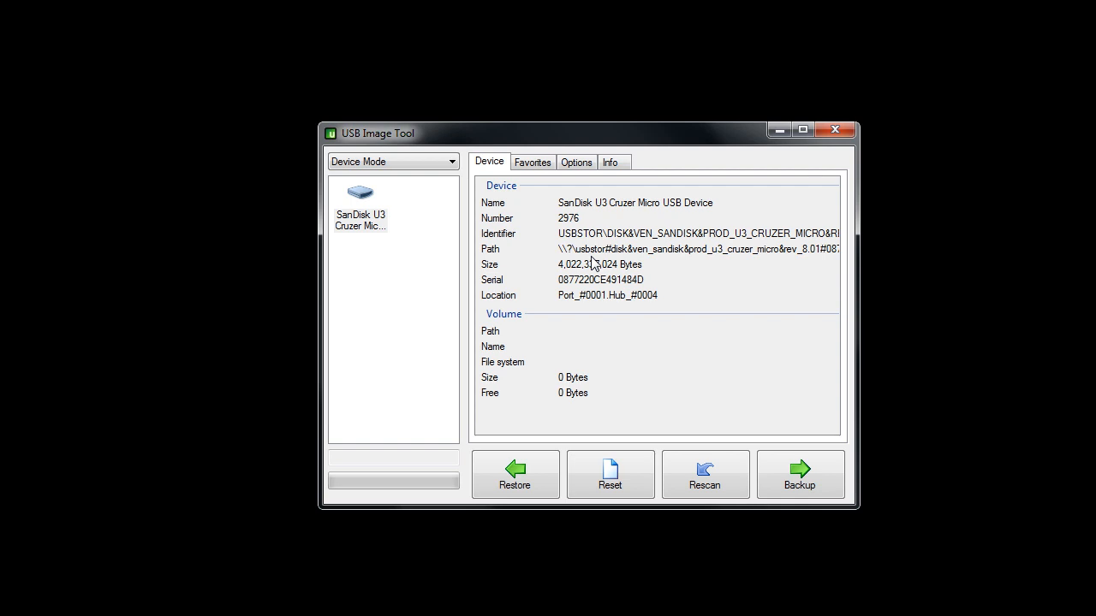
mouse_move(914, 366)
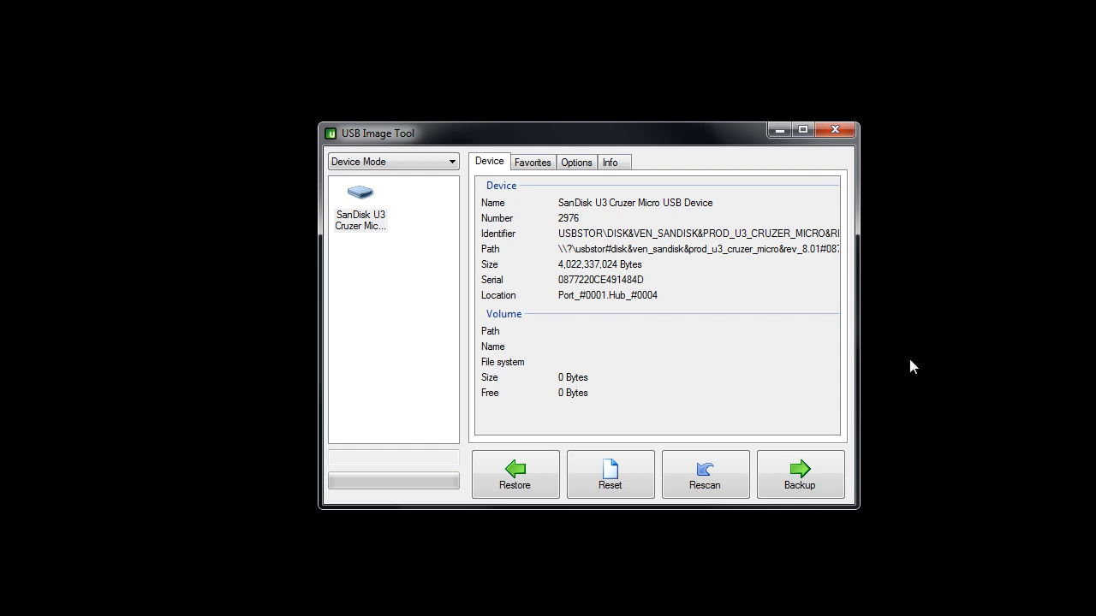